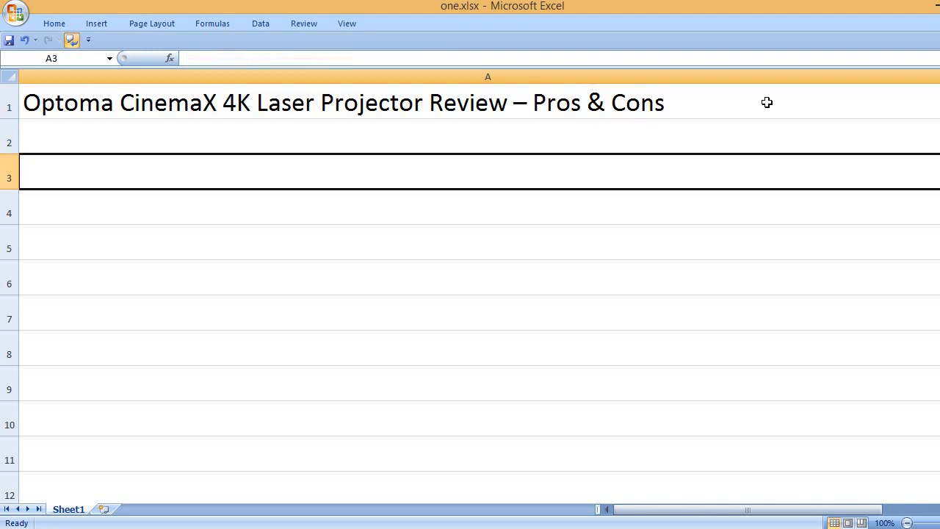
# Enter the PROS heading, the amazing picture pro and 'Speaker is also amazing.' in column A
pyautogui.write('PROS')
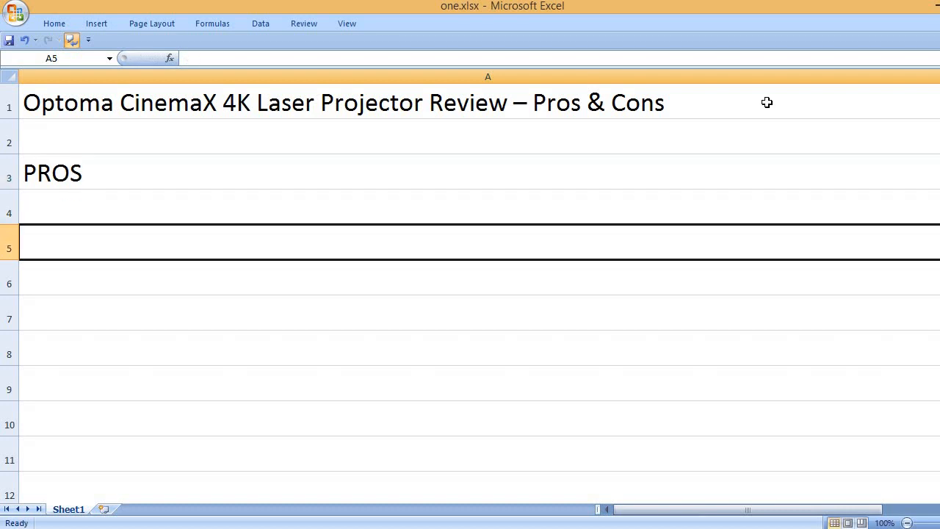
pyautogui.write('Amazing picture quality')
pyautogui.click(479, 313)
pyautogui.write('S')
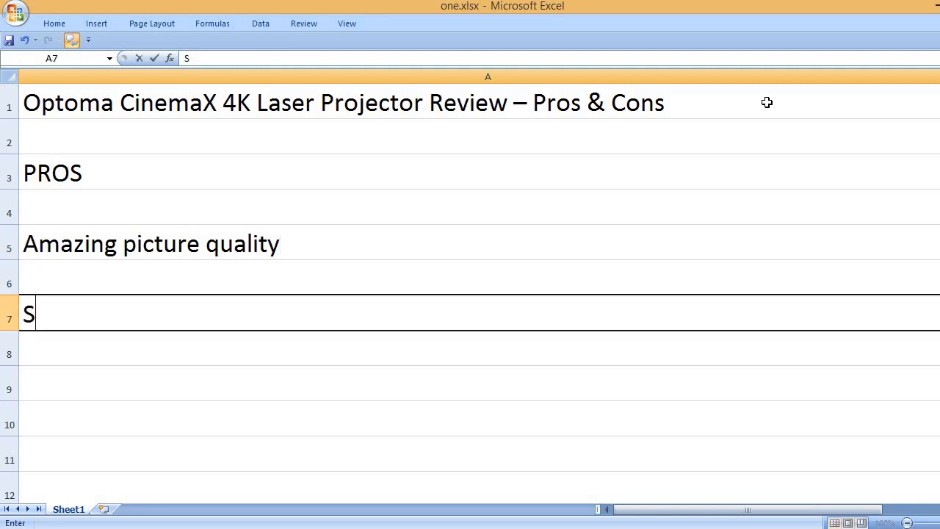
pyautogui.write('peaker is a')
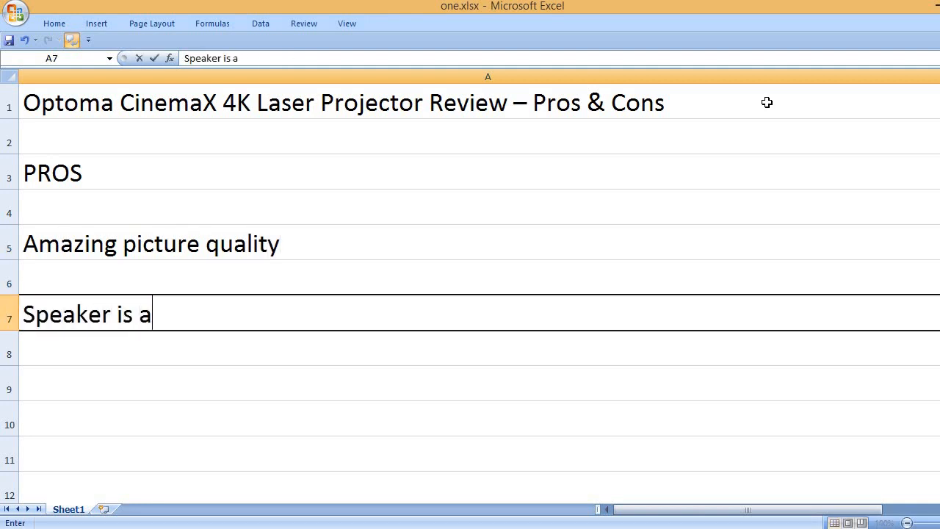
pyautogui.write('lso amazi')
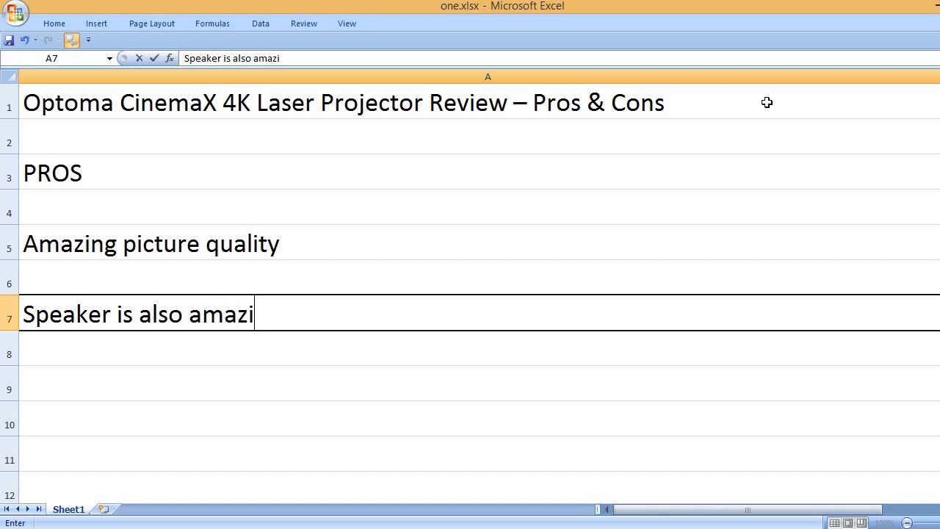
pyautogui.write('ng.')
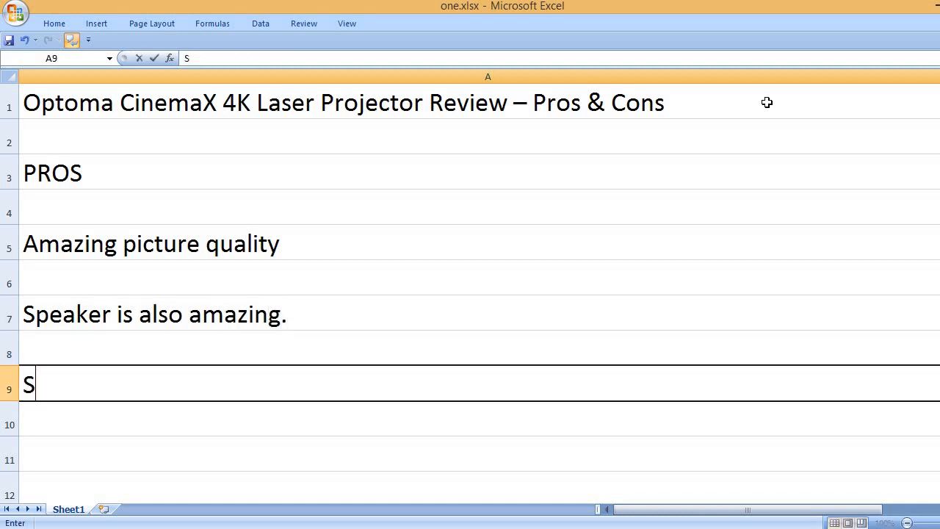
# Add the pro that some users get good picture performance on a grey wall
pyautogui.write('ome users')
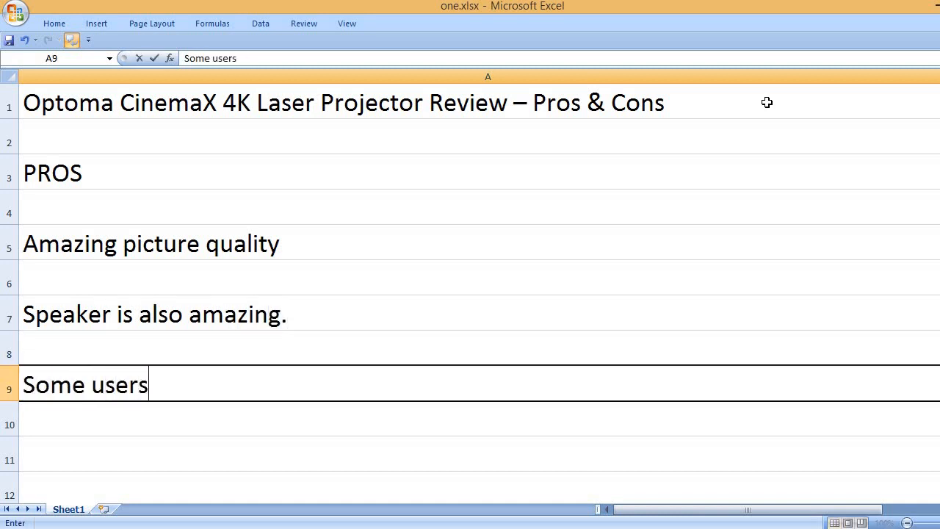
pyautogui.write('are using o')
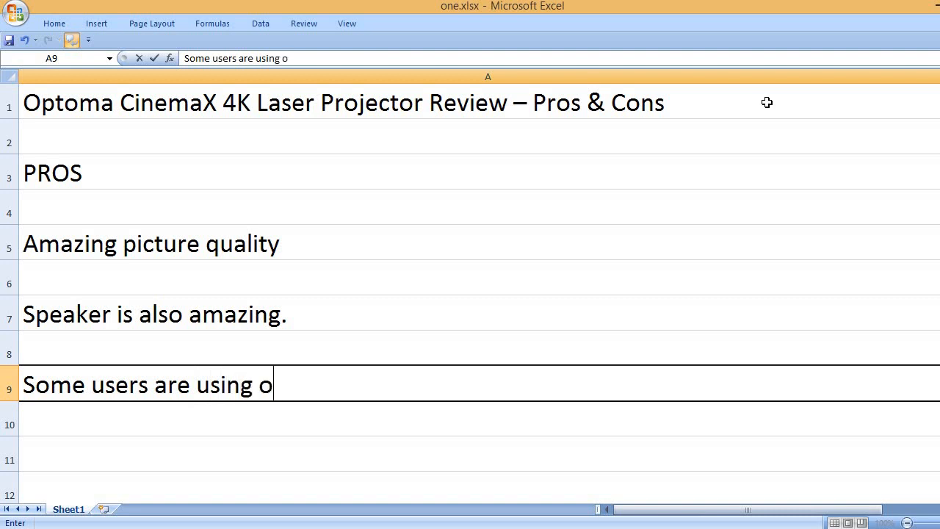
pyautogui.write('n a grey wall with good')
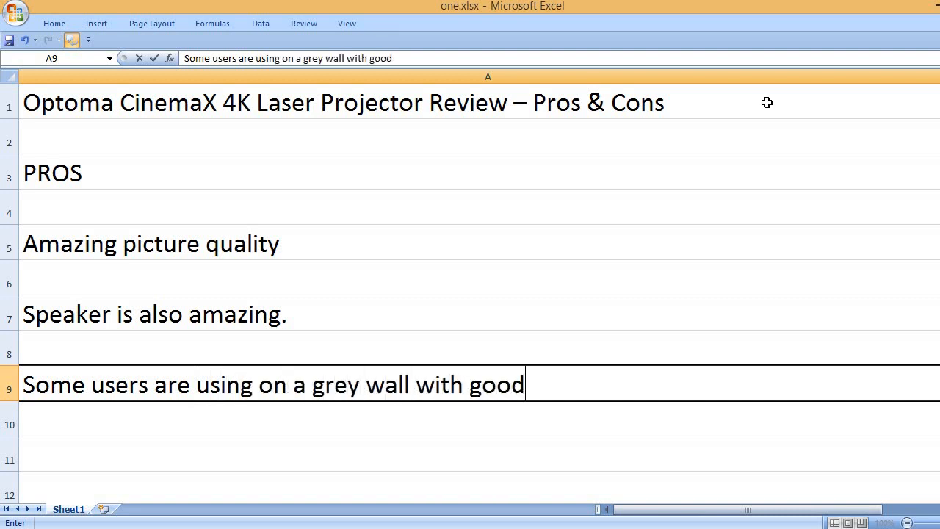
pyautogui.write('picture performance.')
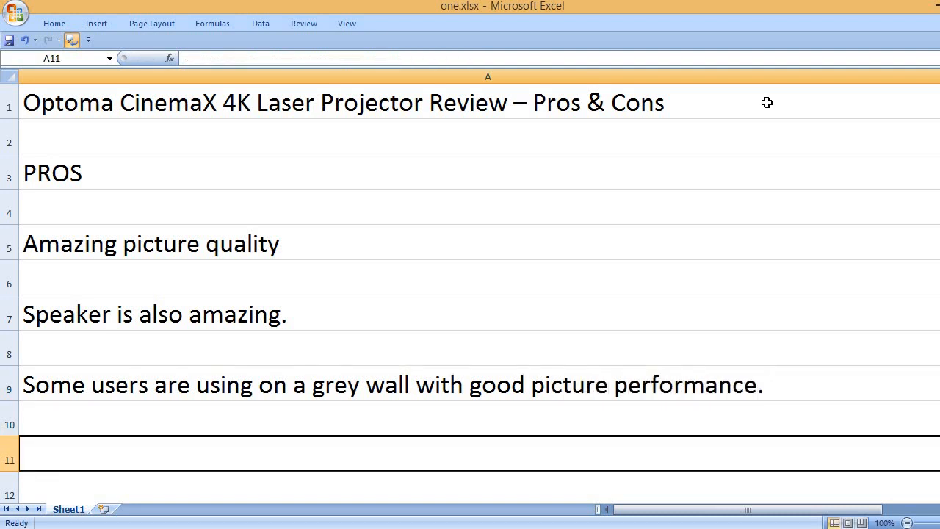
# Add the pro 'It works nicely with Roku streaming stick for home cinema (movies, ...' in A11
pyautogui.write('It works nice')
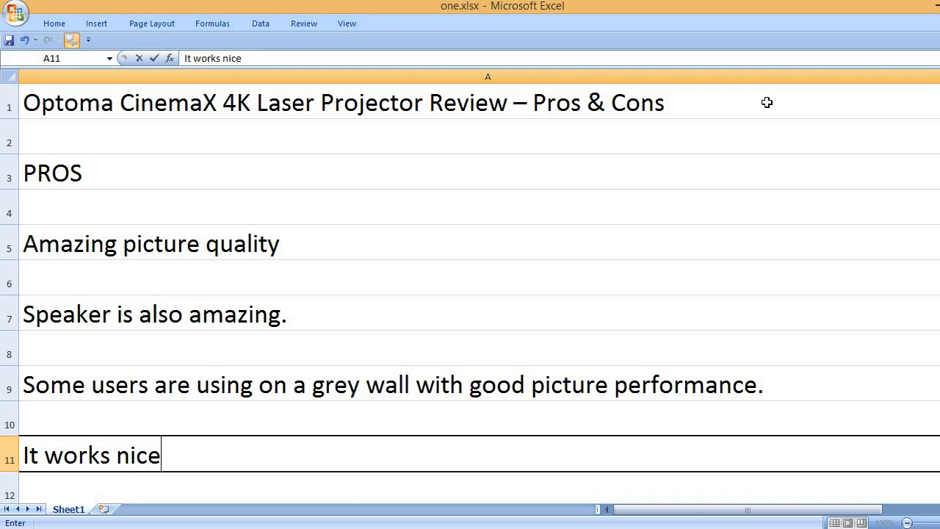
pyautogui.write('ly with Roku')
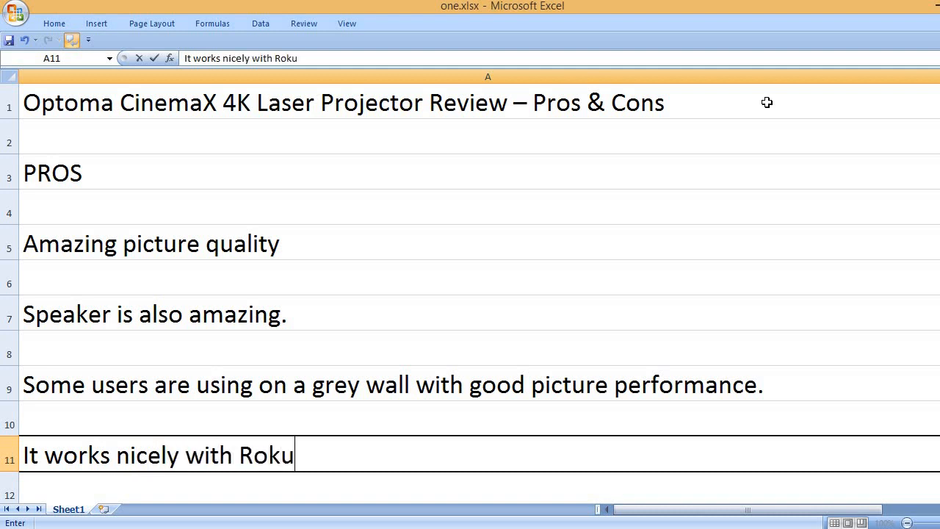
pyautogui.write('streaming')
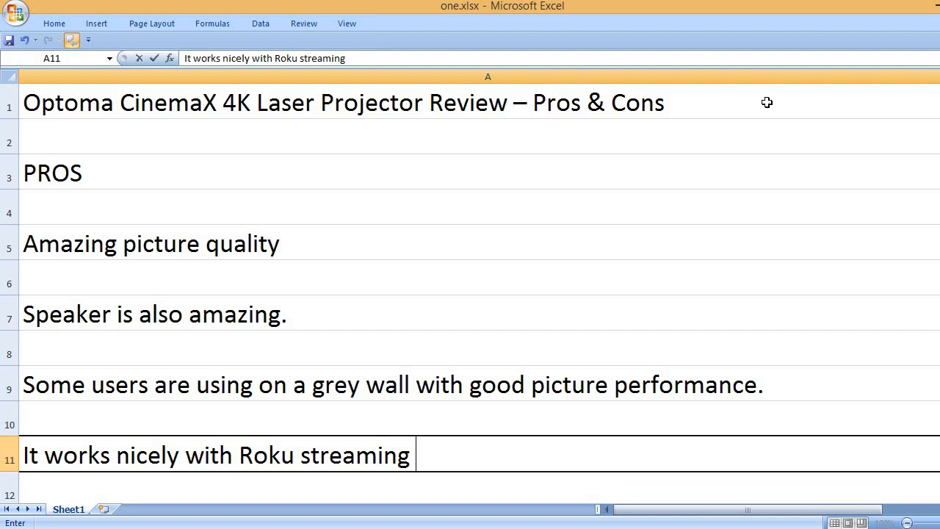
pyautogui.write('s')
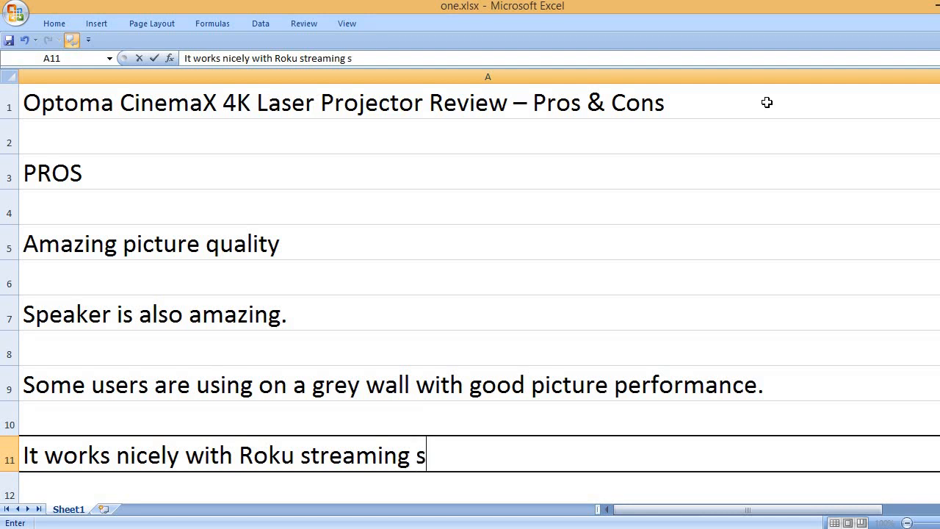
pyautogui.write('tick')
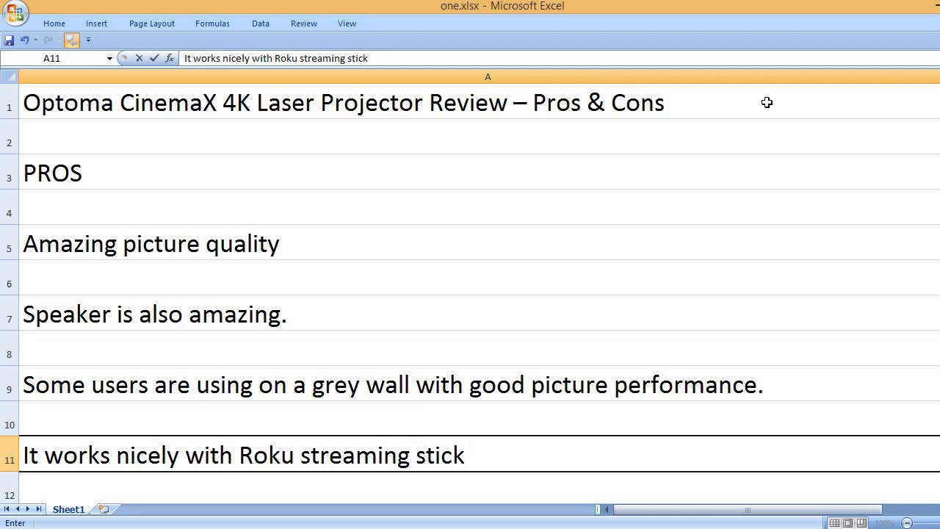
pyautogui.write('for hom')
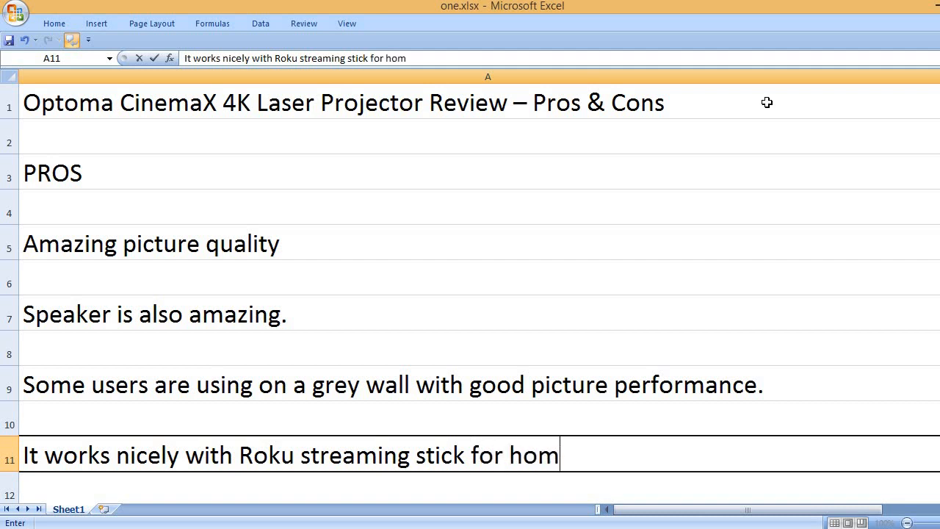
pyautogui.write('e cinema')
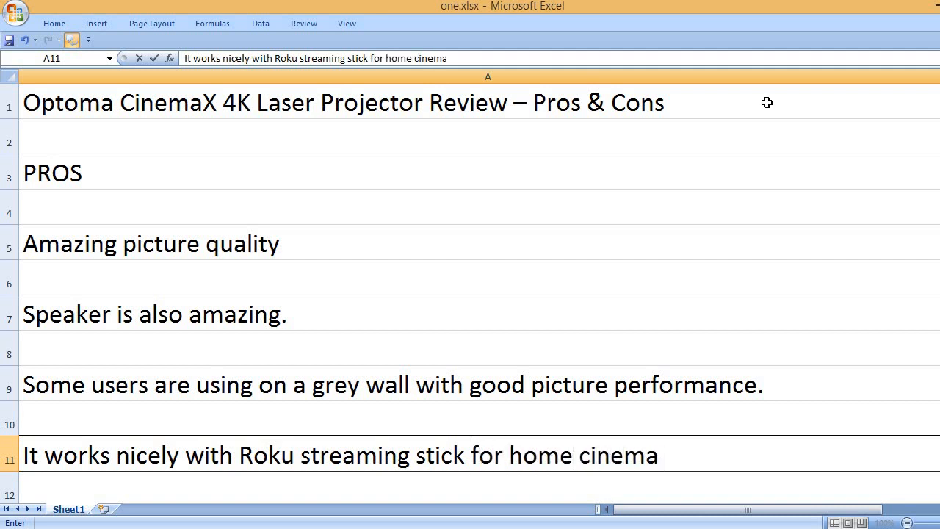
pyautogui.write('(movies, shows e')
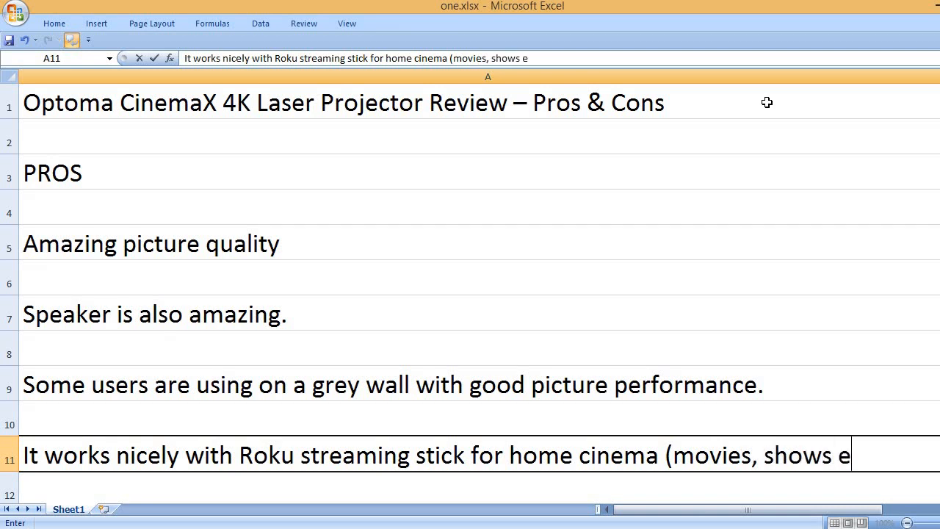
pyautogui.press('Return')
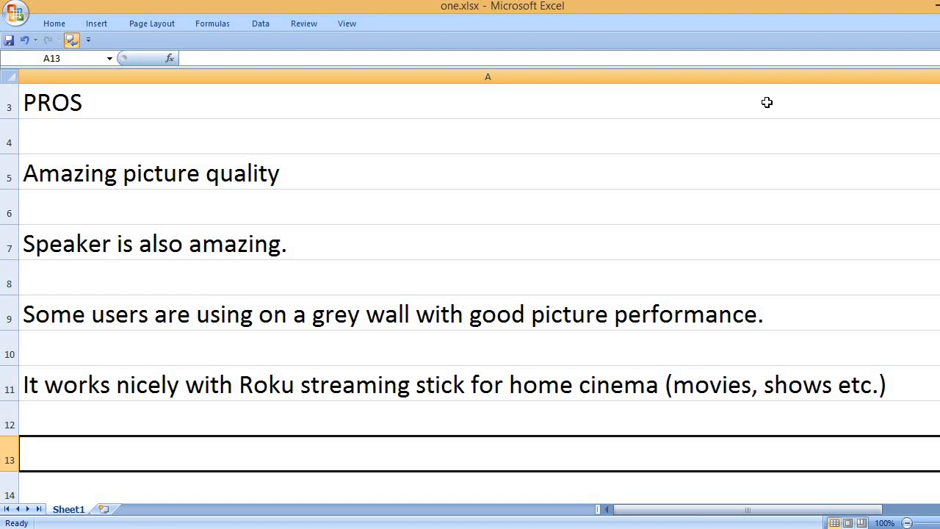
# Add 'Improved brightness and contrast' as the next pro in A13
pyautogui.write('Impro')
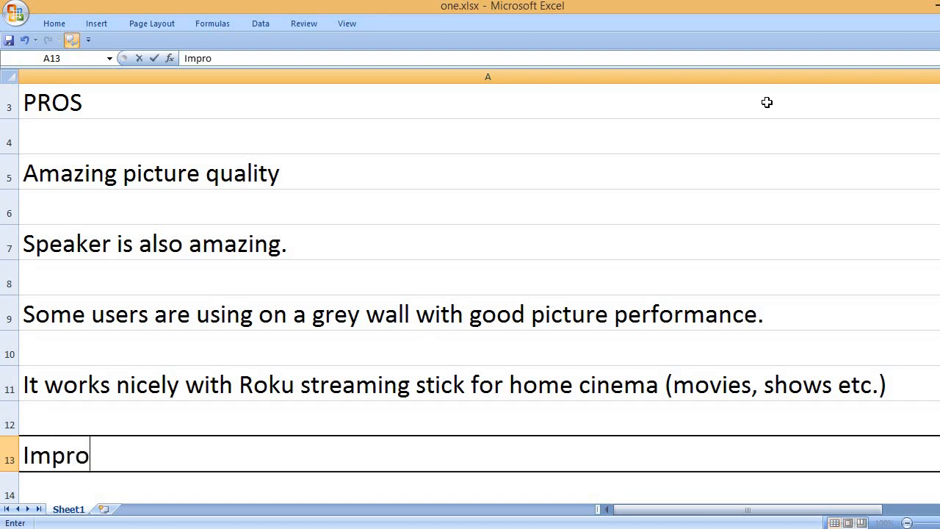
pyautogui.write('ved brightne')
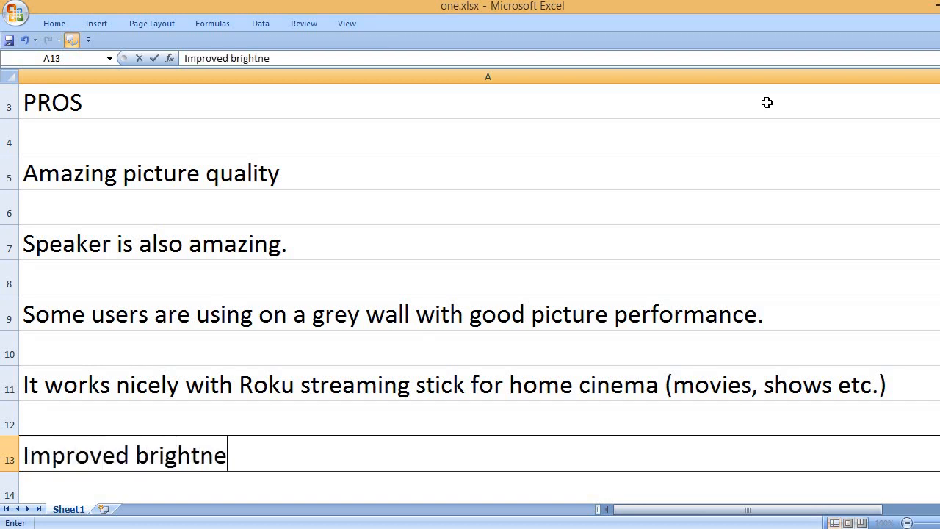
pyautogui.write('ss and contrast')
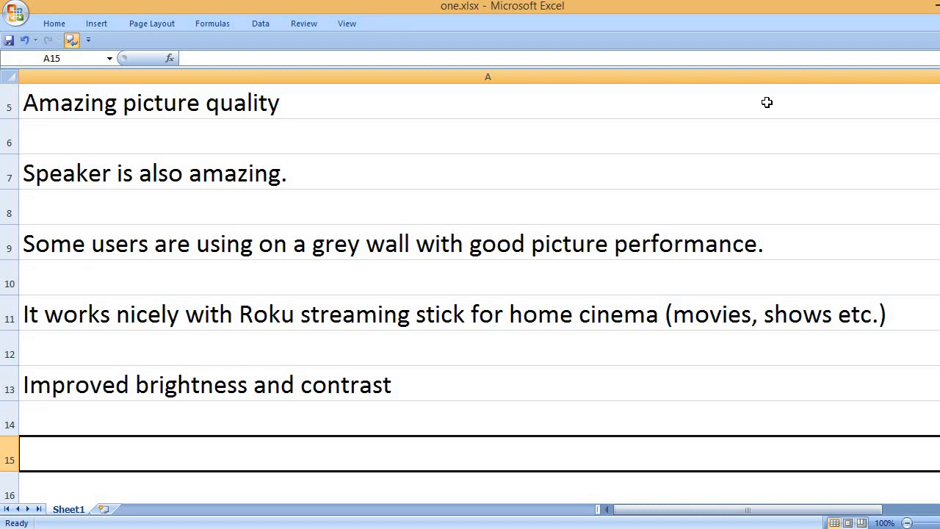
# Enter the CONS heading and the con that some of the built-in apps don't work well
pyautogui.write('CONS')
pyautogui.write('Some')
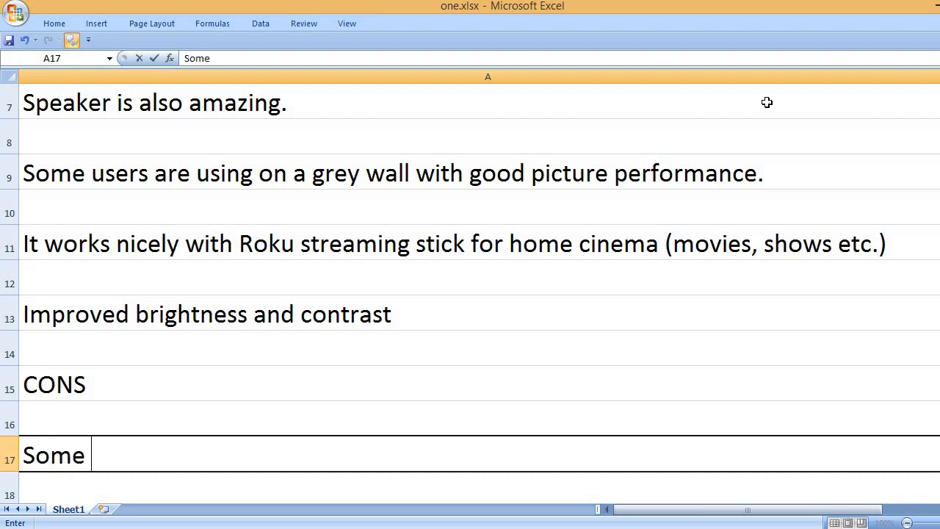
pyautogui.write('of the built')
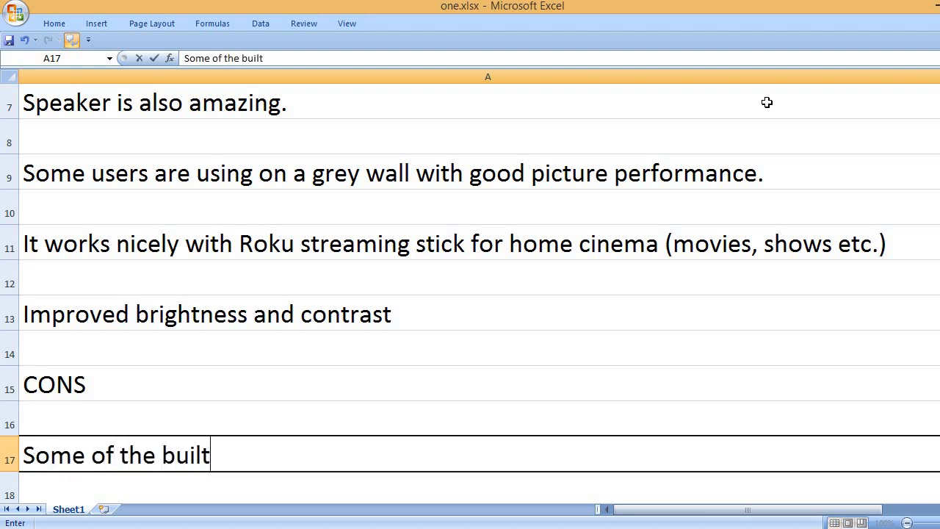
pyautogui.write('-in apps')
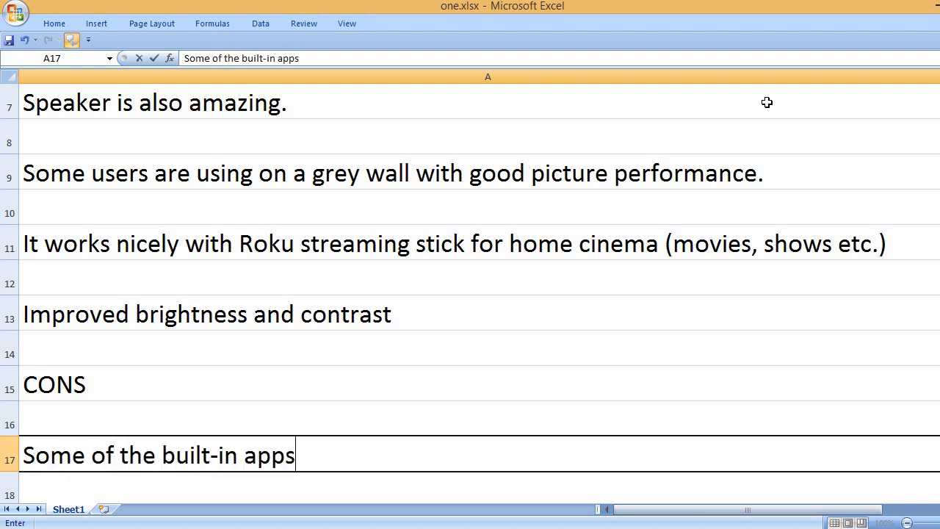
pyautogui.write("don't work")
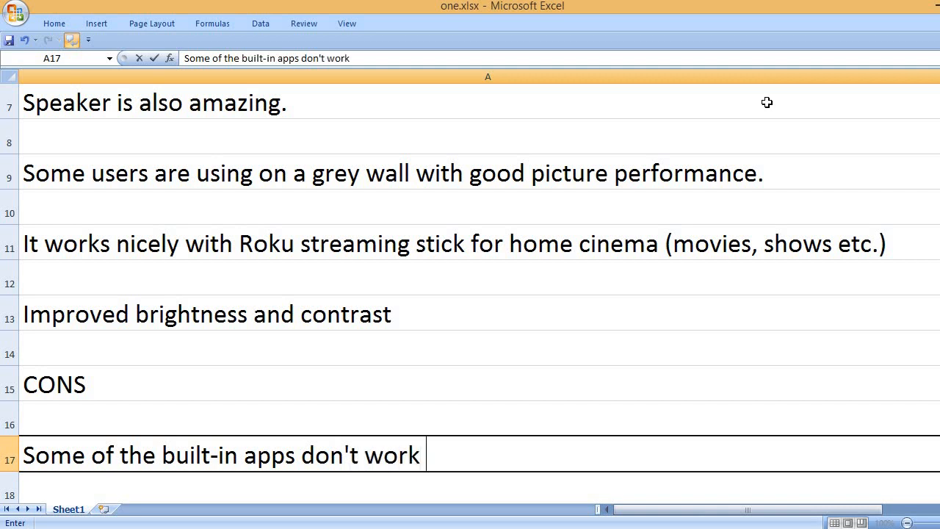
pyautogui.write('well')
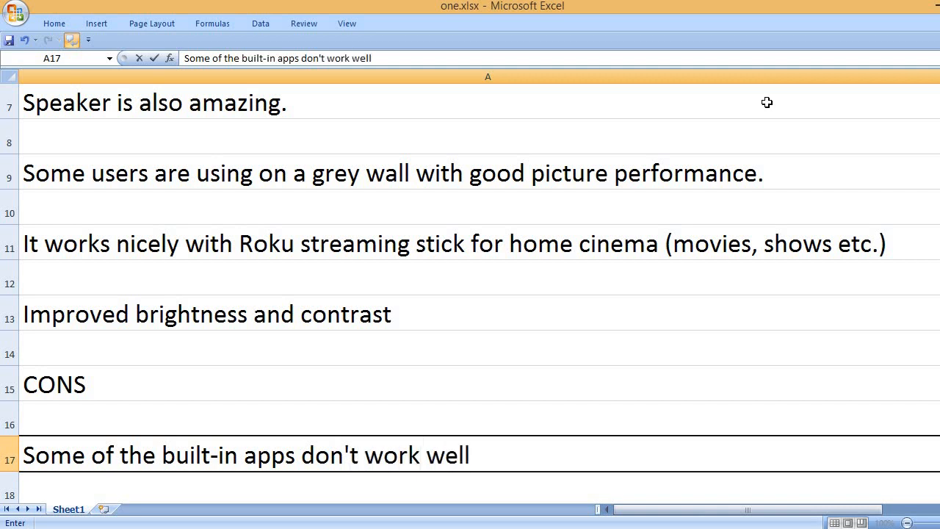
pyautogui.press('enter')
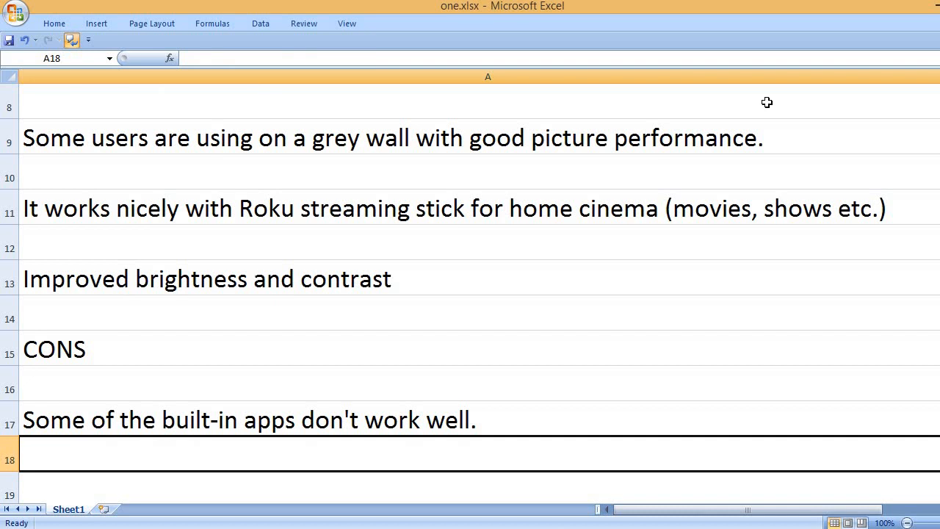
# Add in A18 that, according to a user, the gaming mode does not work with the SmartFit feature
pyautogui.write('According to a user,')
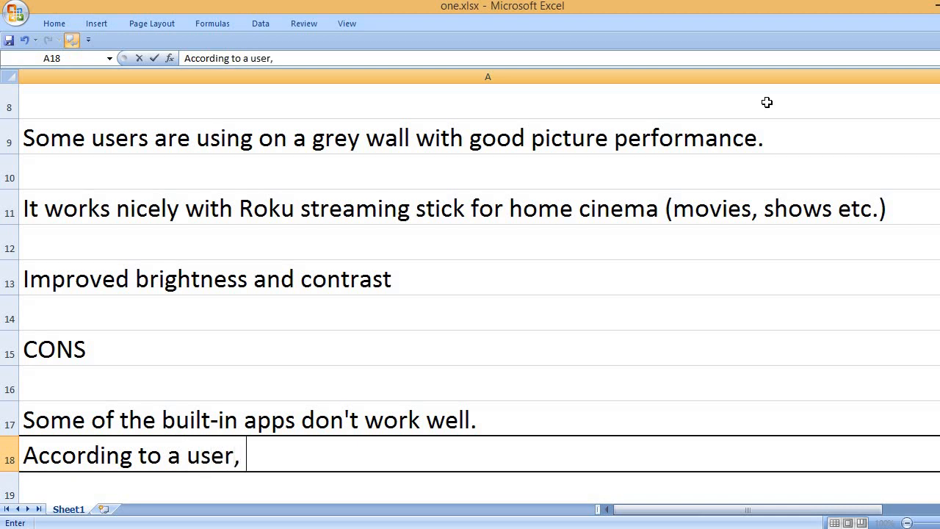
pyautogui.write('the gaming mod')
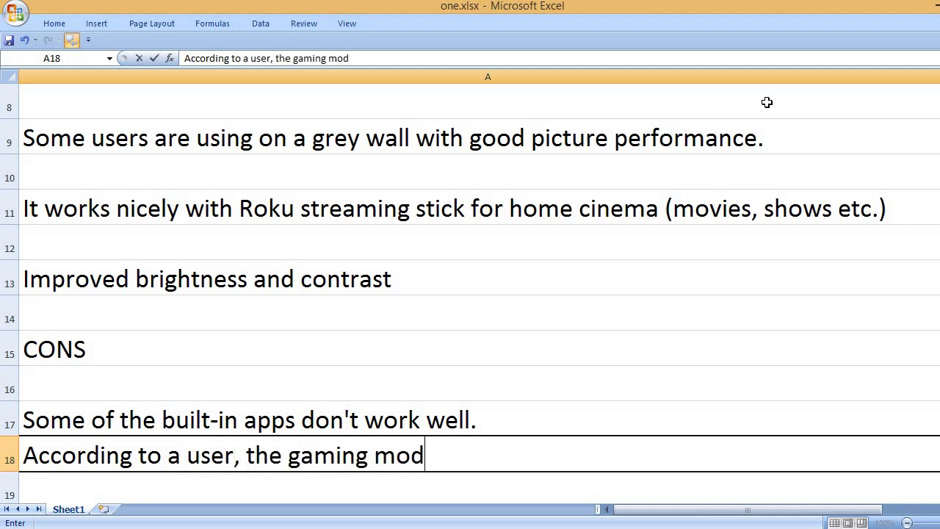
pyautogui.write('e does not work')
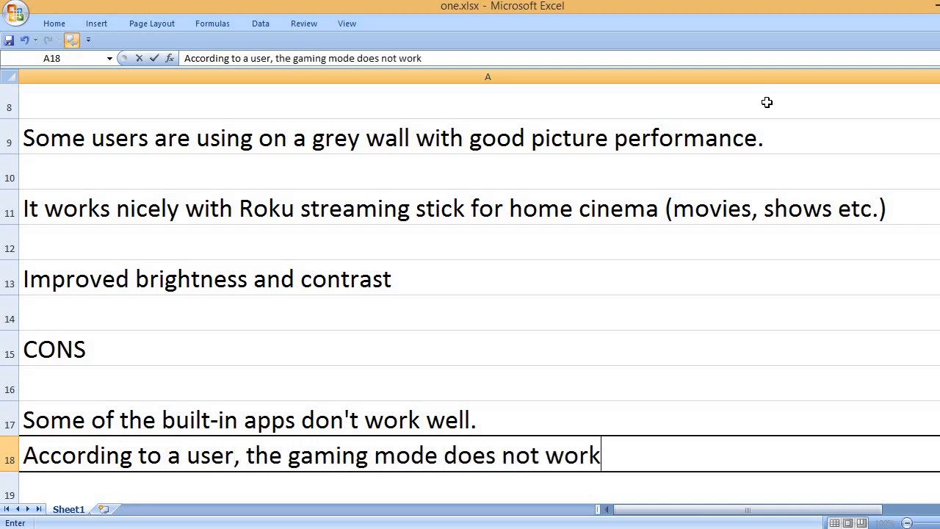
pyautogui.write('with the Smart')
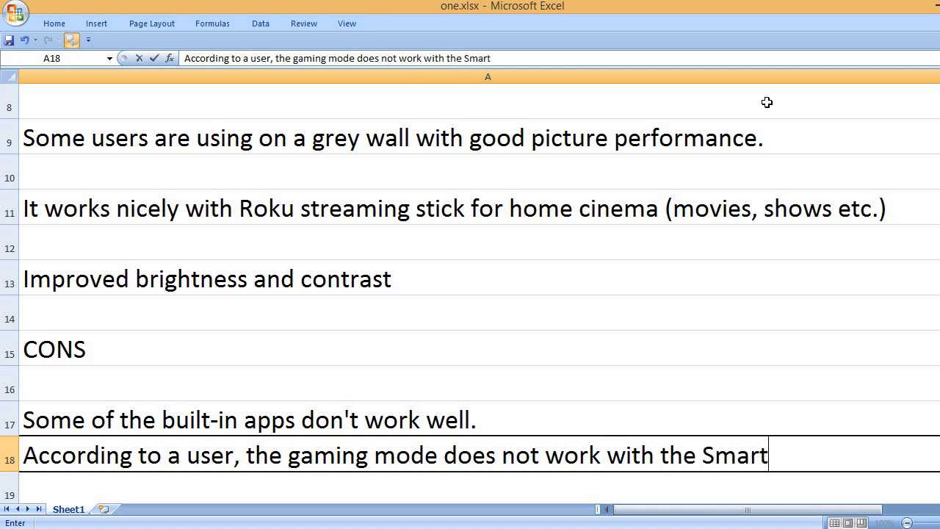
pyautogui.write('Fit feature.')
pyautogui.write('For')
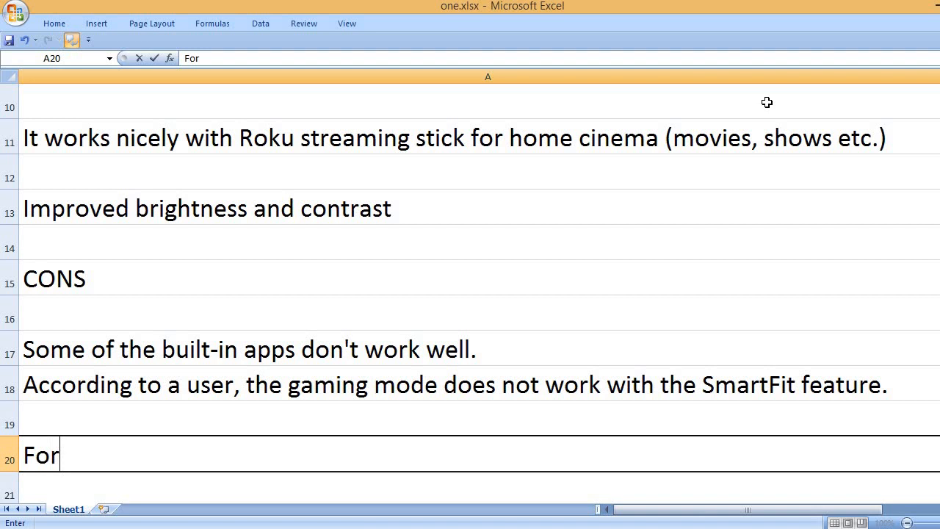
# Add the con that, according to a user, the remote control stopped working
pyautogui.write('a user, the')
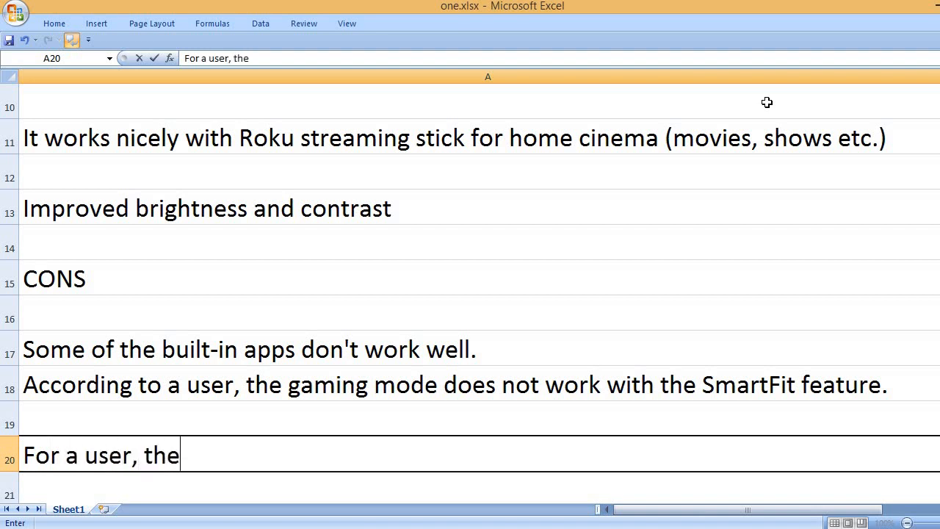
pyautogui.write('remote control')
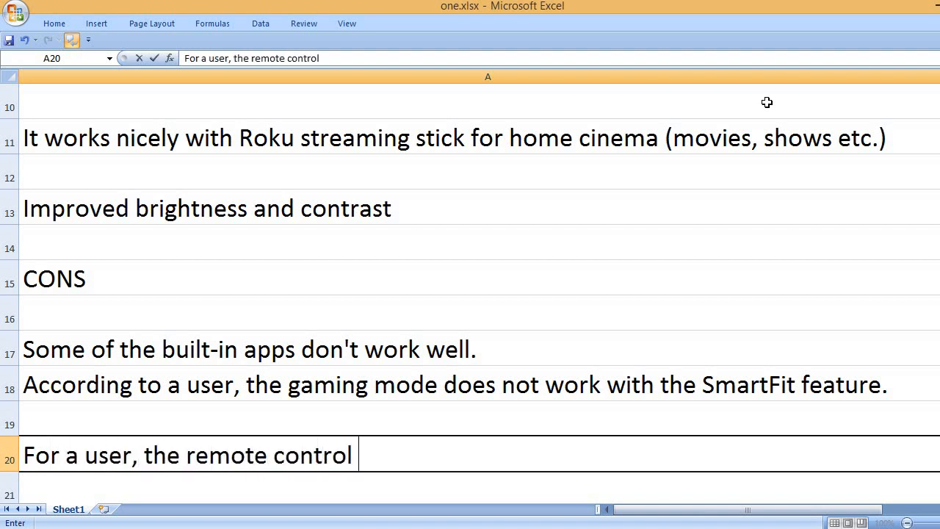
pyautogui.write('stopped working after six months.')
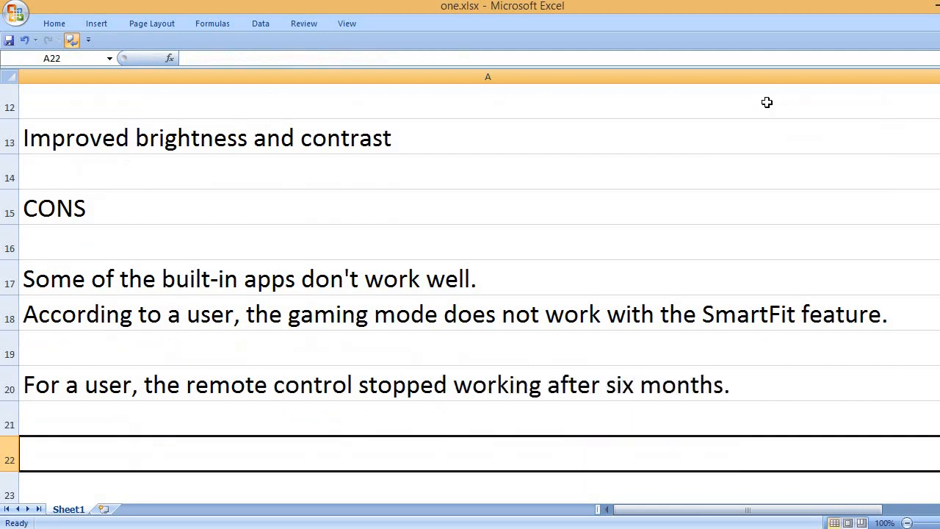
# Add the con that the refund procedure takes time, a user waiting more than one month
pyautogui.write('The refund p')
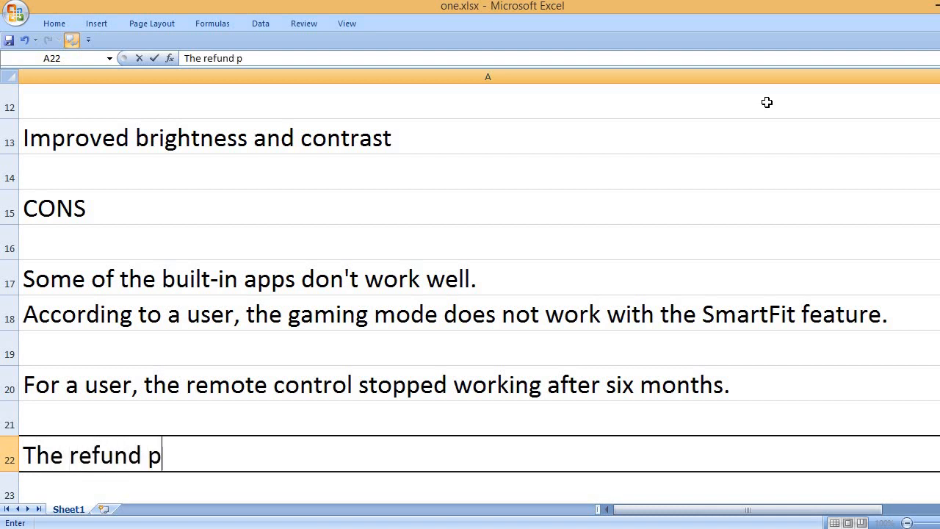
pyautogui.write('roce')
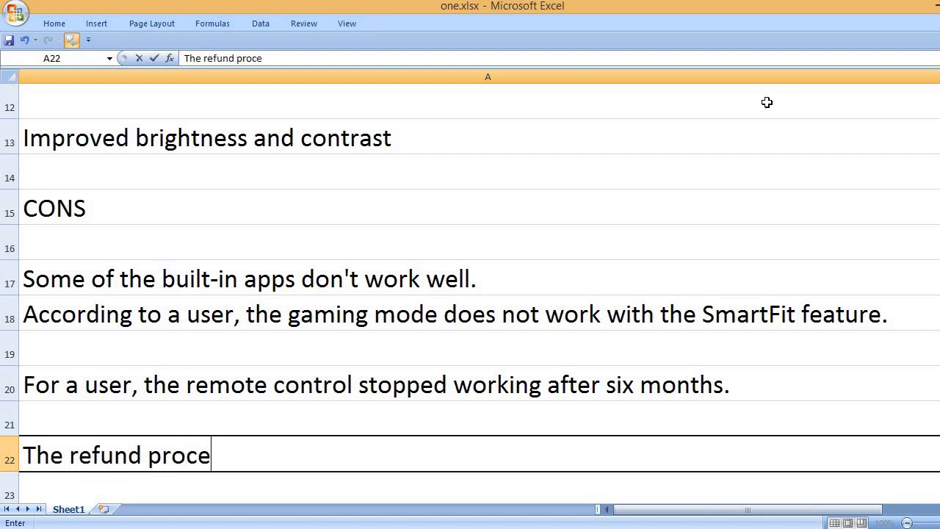
pyautogui.write('dure take')
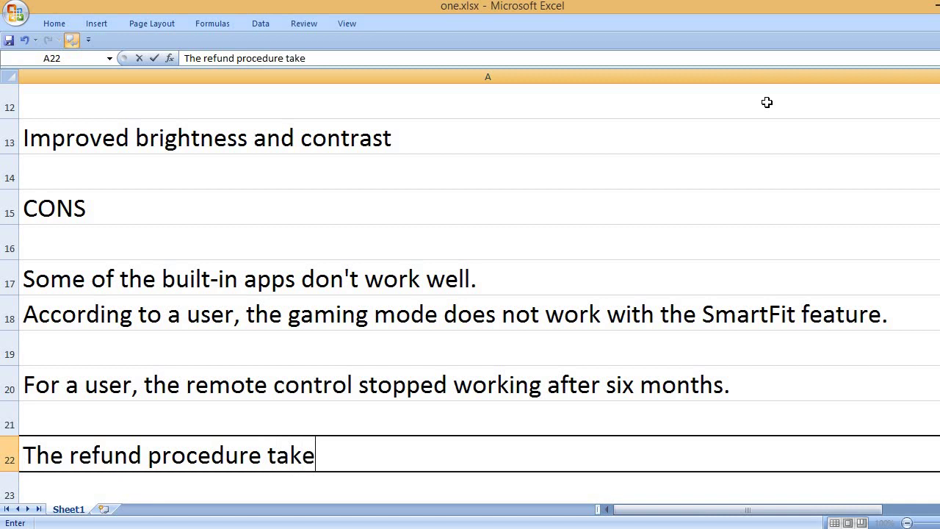
pyautogui.write('s time as a')
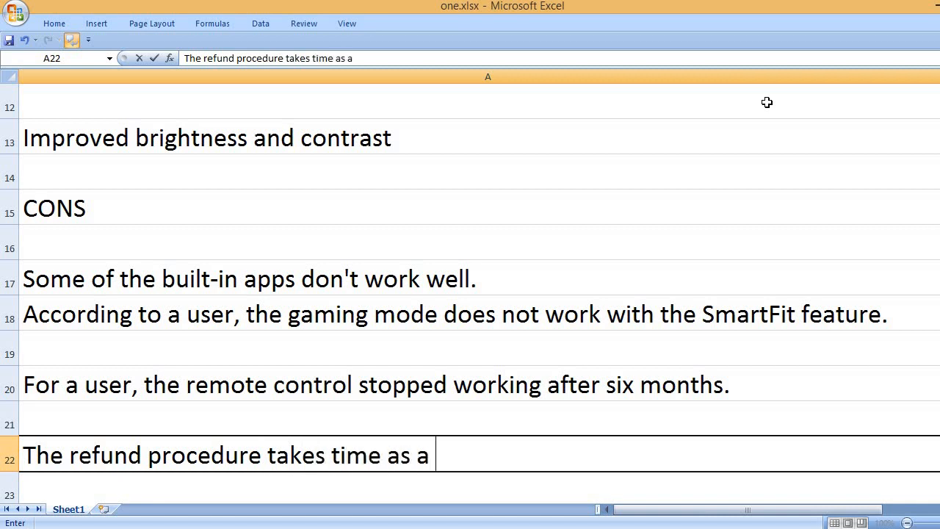
pyautogui.write('user has been')
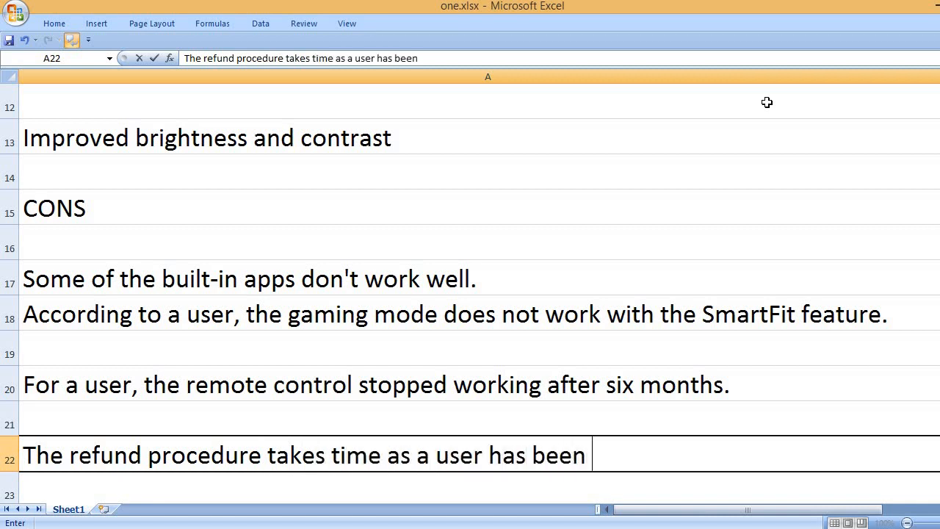
pyautogui.press('BackSpace')
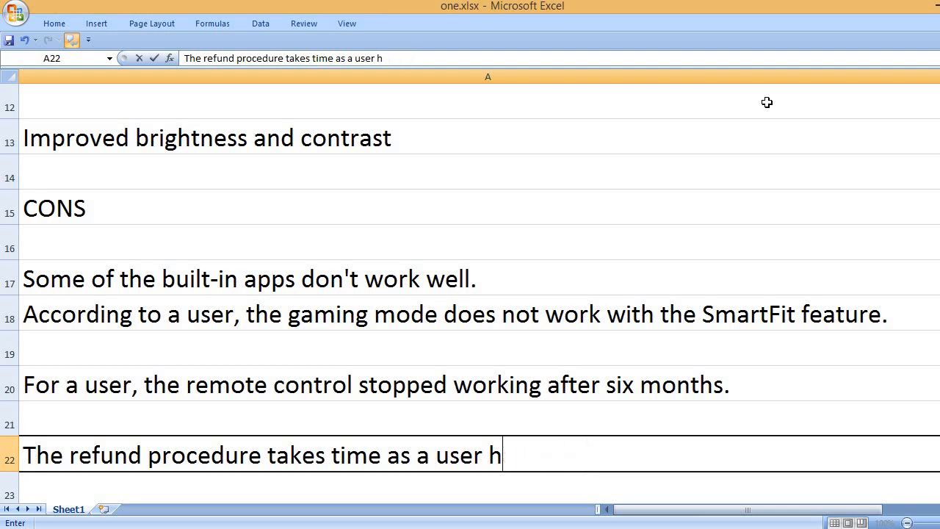
pyautogui.write('had bee')
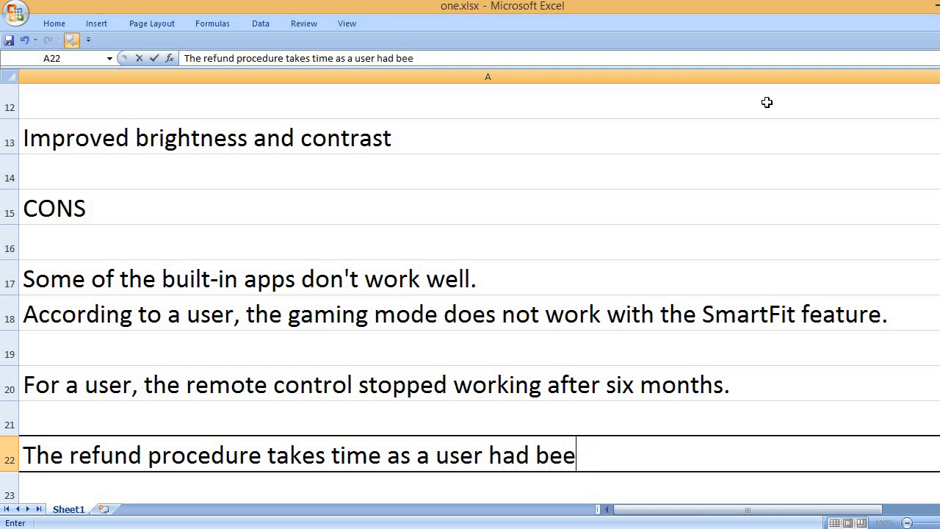
pyautogui.write('n waiting f')
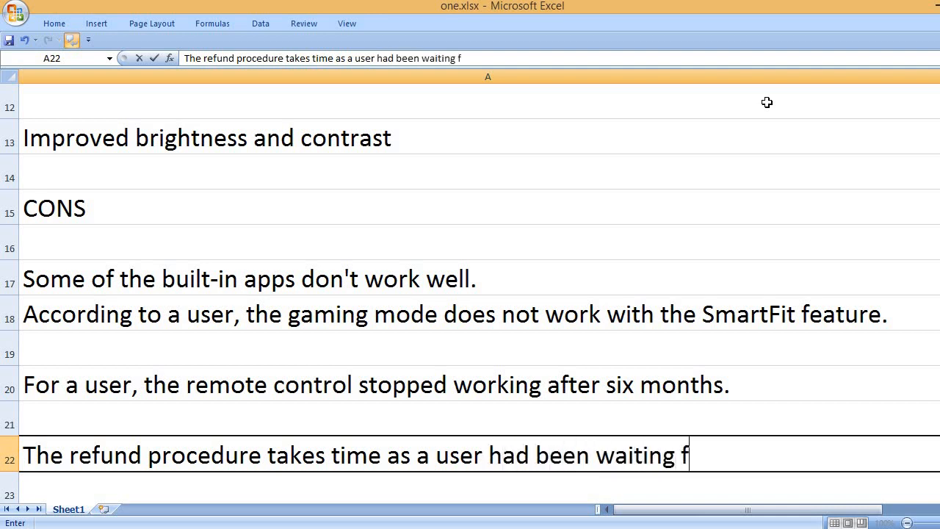
pyautogui.write('or more than')
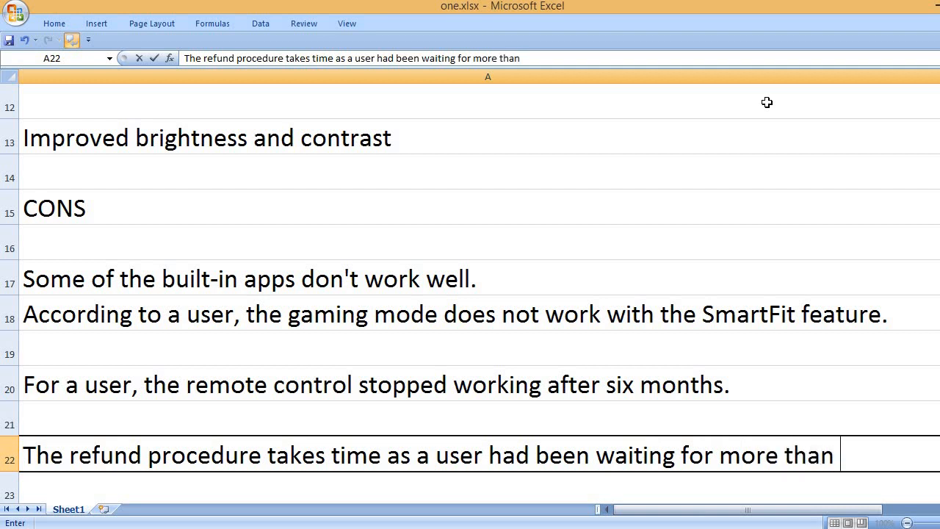
pyautogui.write('one month')
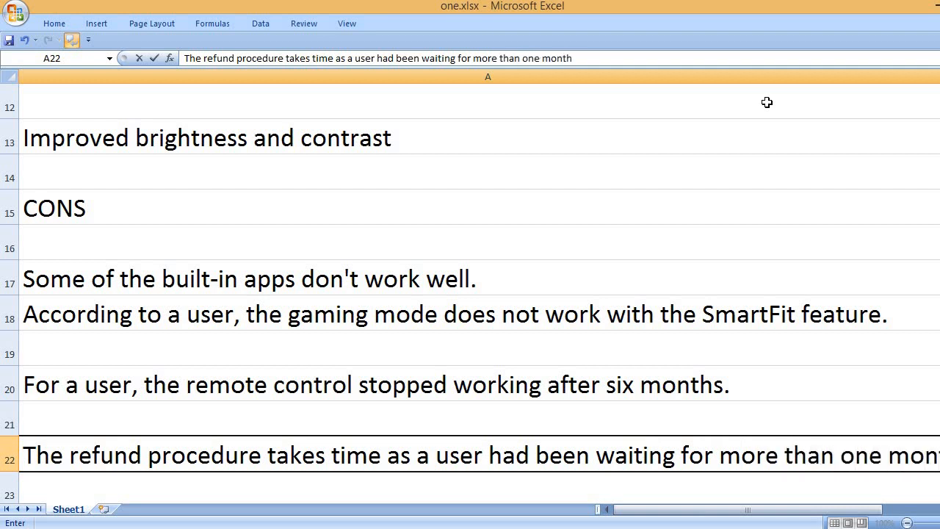
pyautogui.write('for the refund m')
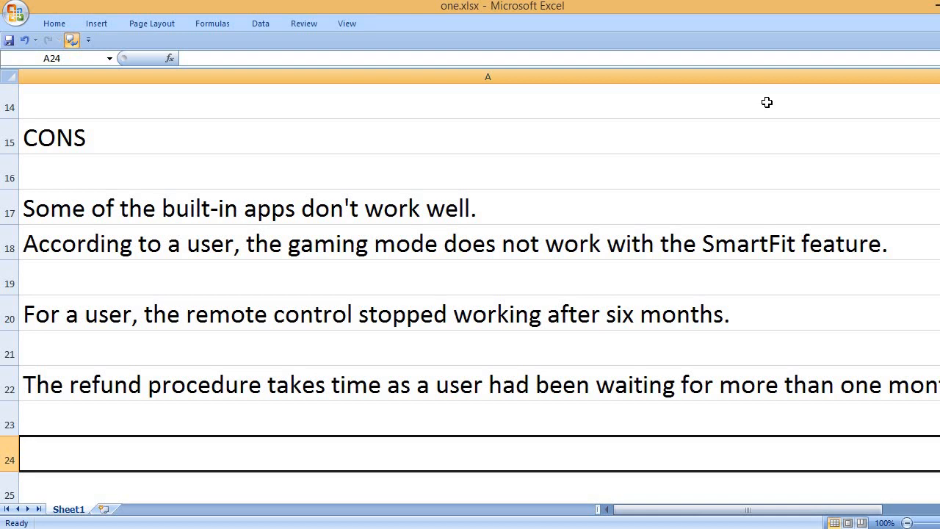
# Add the cons 'The firmware update is risky', users facing focus-related problems, and 'High price'
pyautogui.write('The')
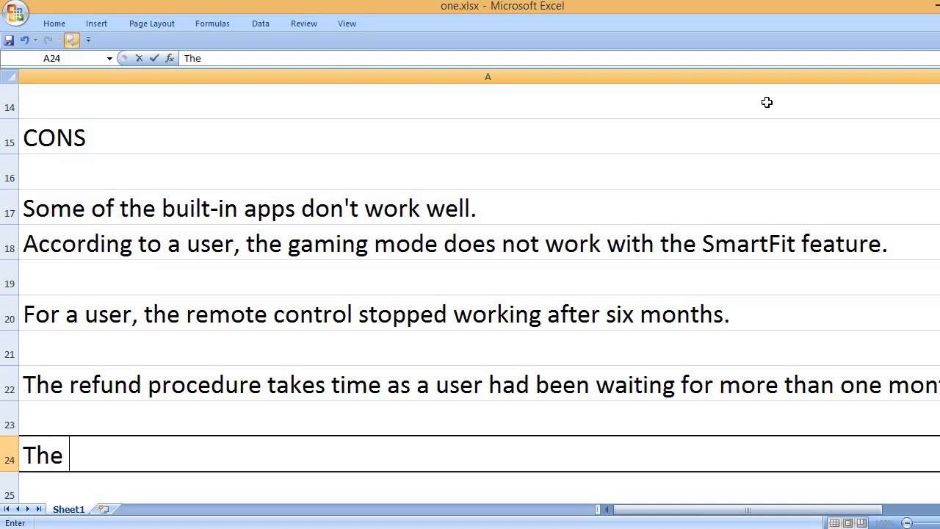
pyautogui.write('firmware upda')
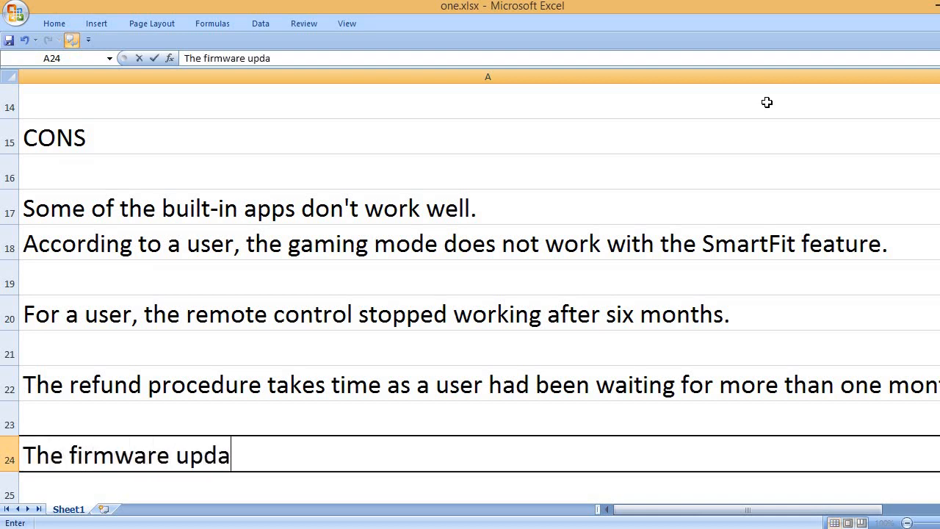
pyautogui.write('te is risky')
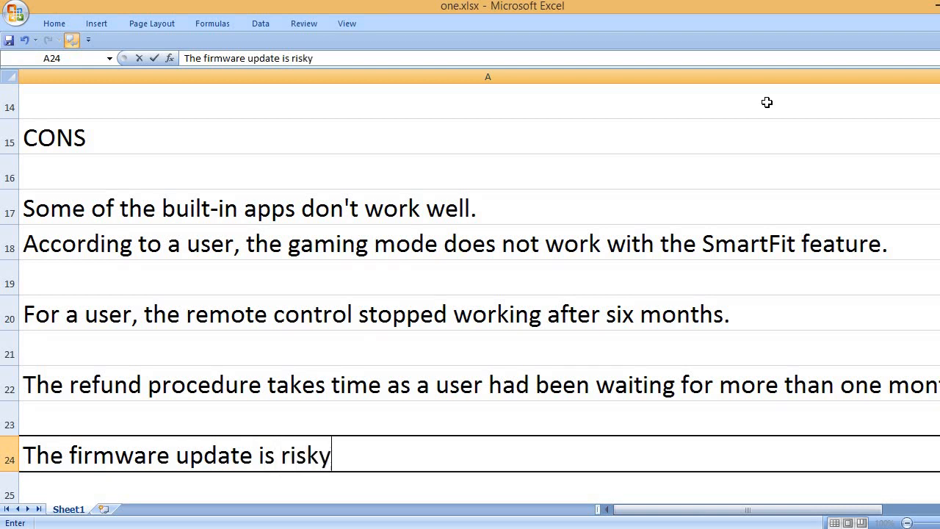
pyautogui.press('Return')
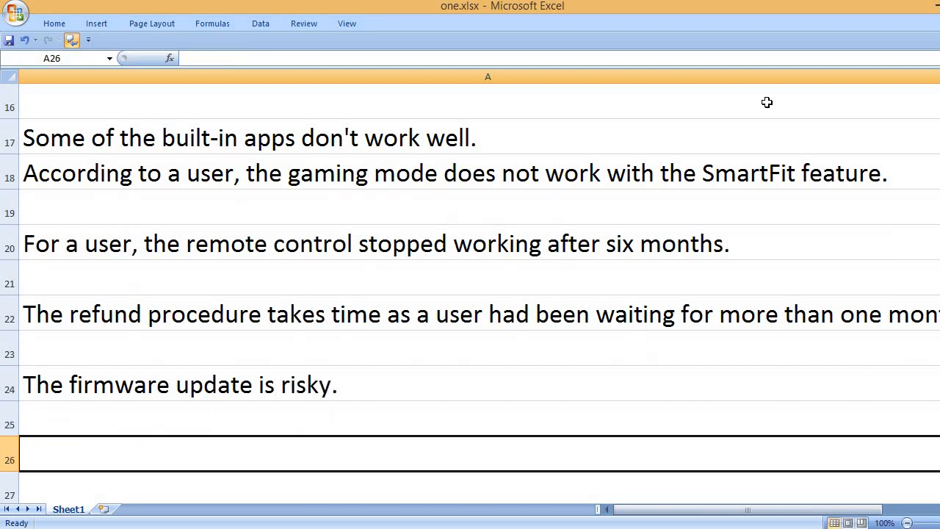
pyautogui.write('Users f')
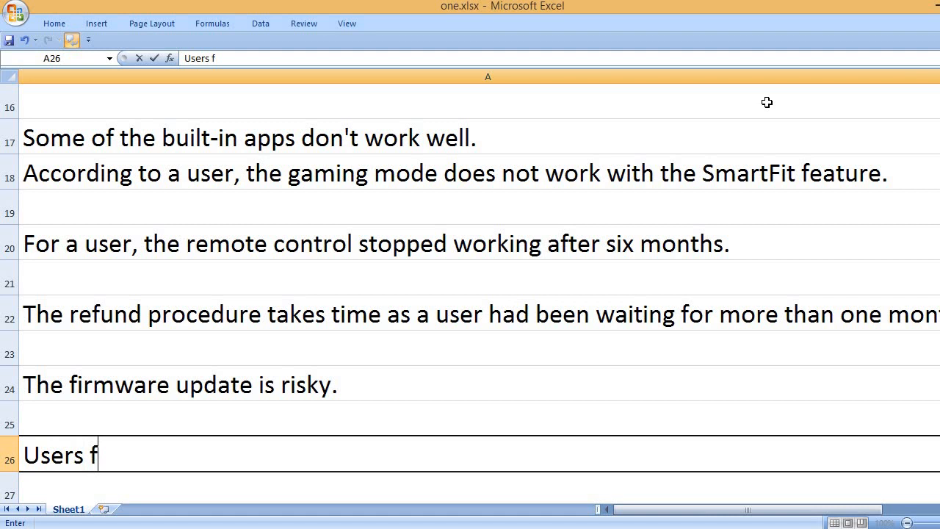
pyautogui.write('aced focus r')
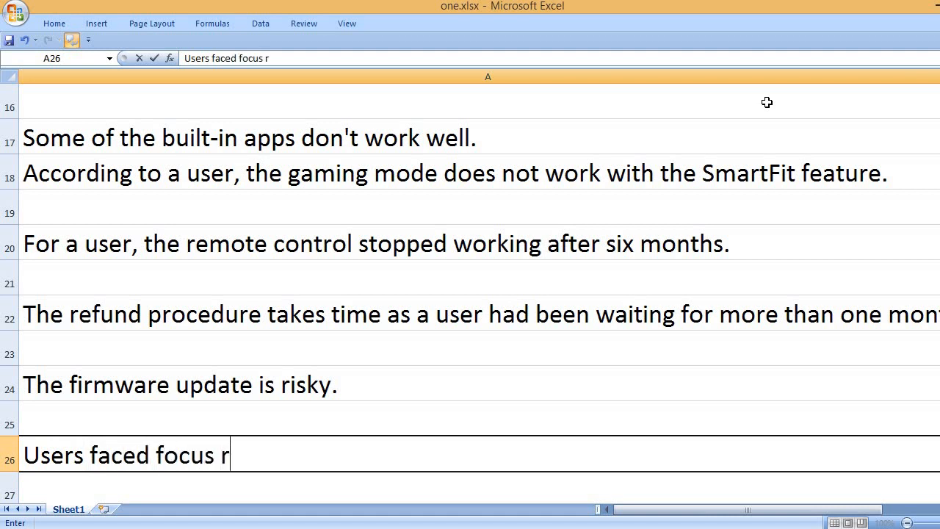
pyautogui.write('elated problems')
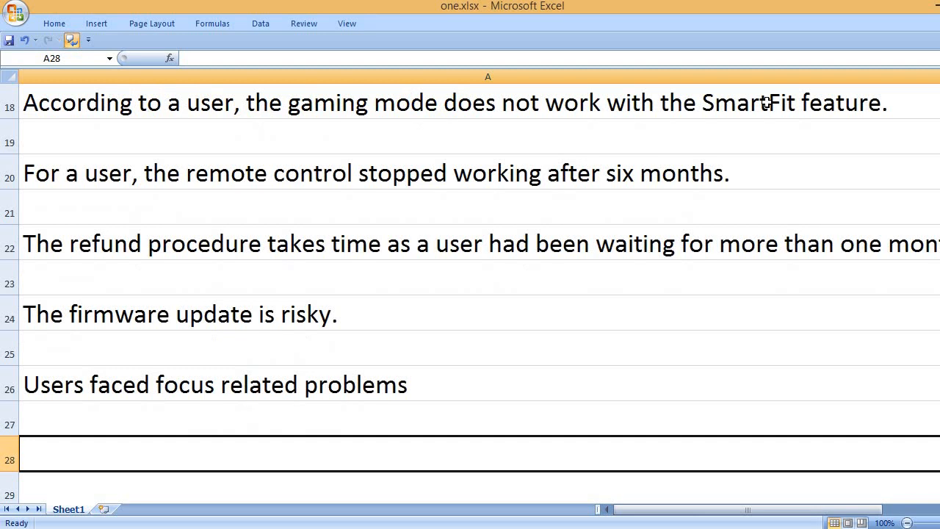
pyautogui.write('High price')
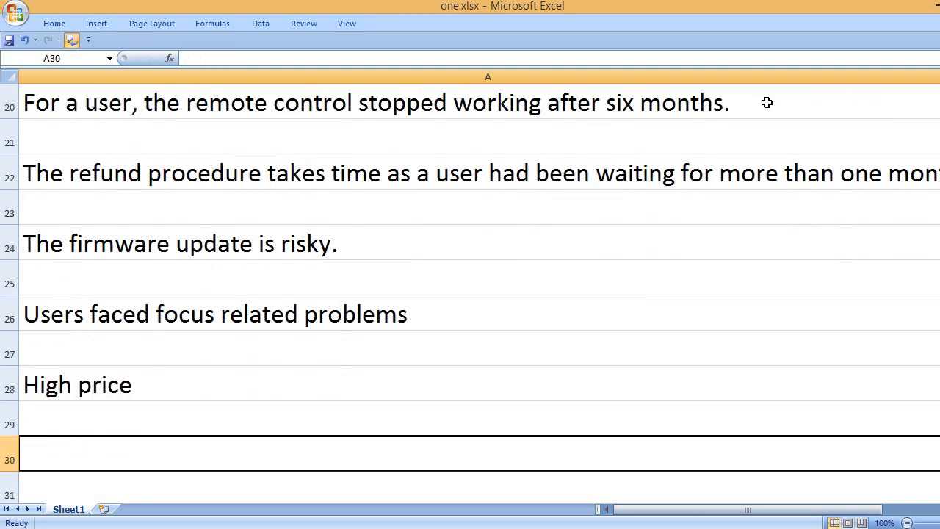
# Enter the KEY FEATURES heading with Laser TV, True 4K UHD and Google and Alexa voice assistants
pyautogui.write('KEY')
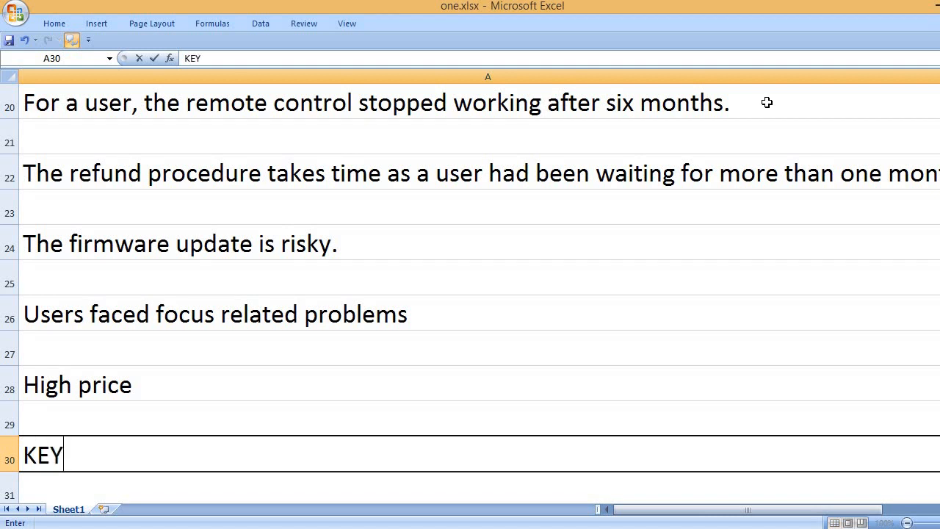
pyautogui.write('FEATURES')
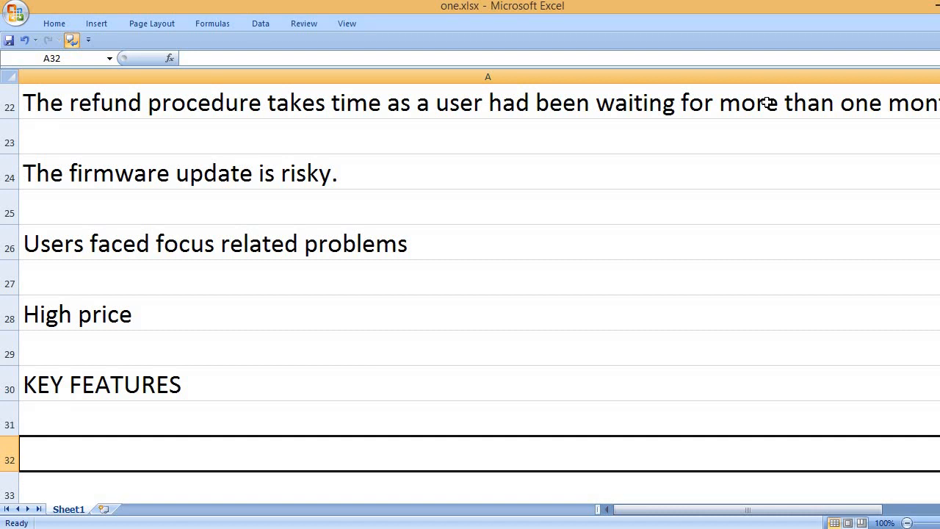
pyautogui.write('Laser TV')
pyautogui.write('Ultra short throw')
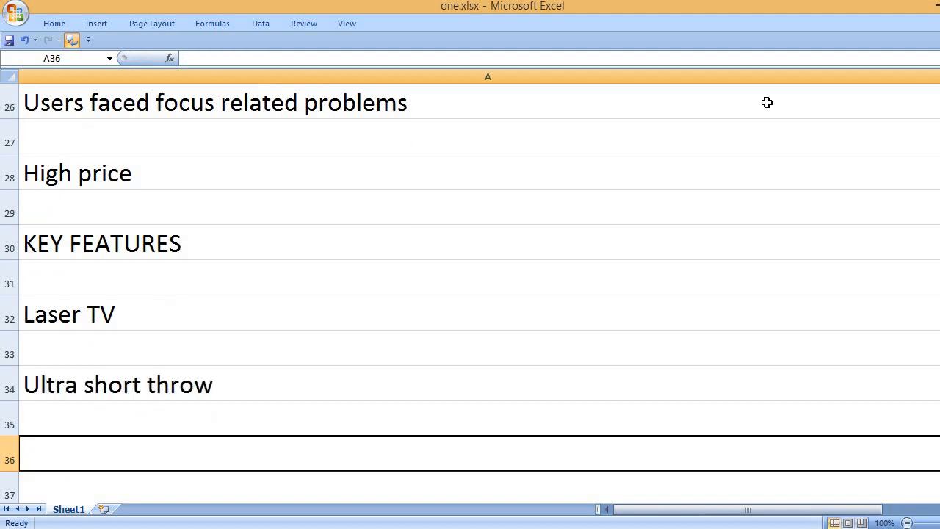
pyautogui.write('True 4K UHD')
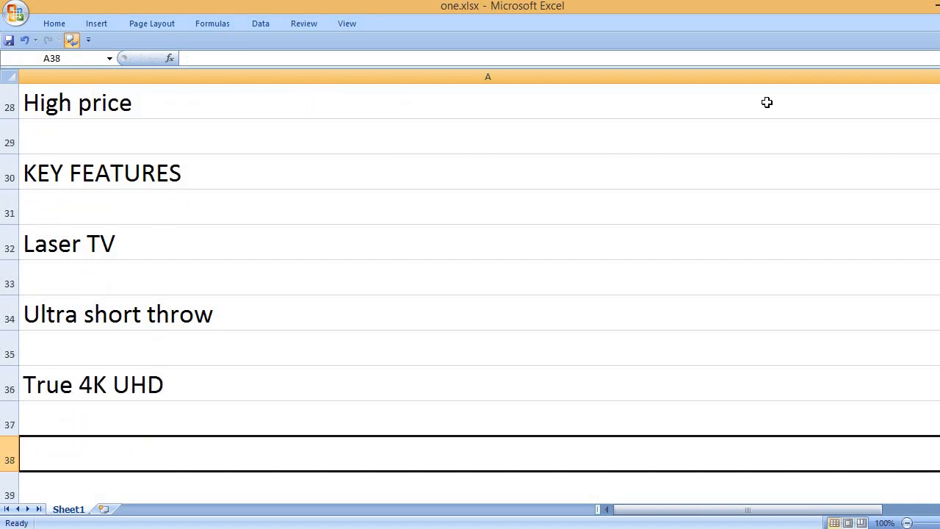
pyautogui.write('Google')
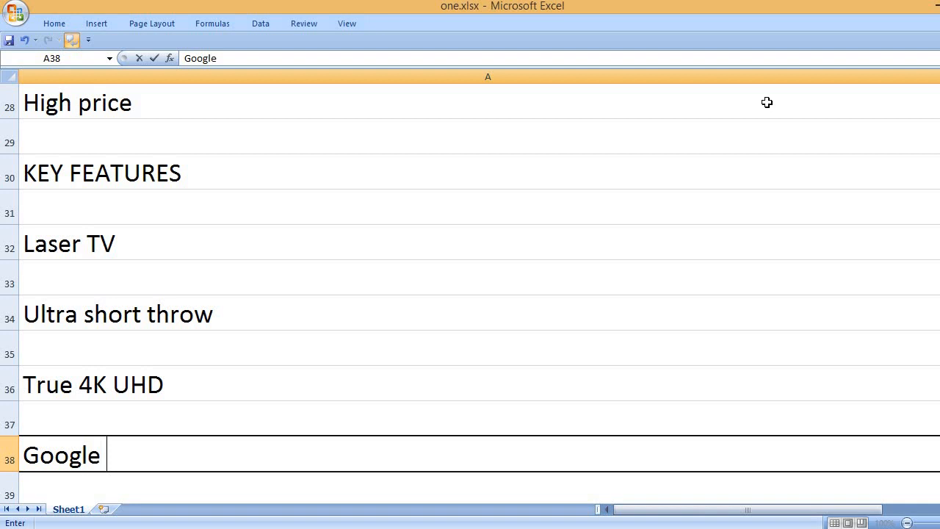
pyautogui.write('and Alexa')
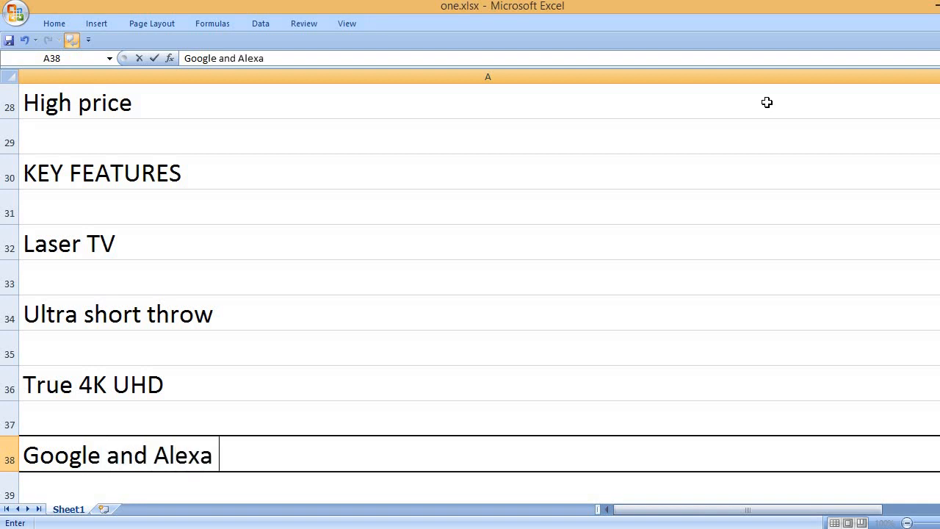
pyautogui.write('voice assistants')
pyautogui.write('H')
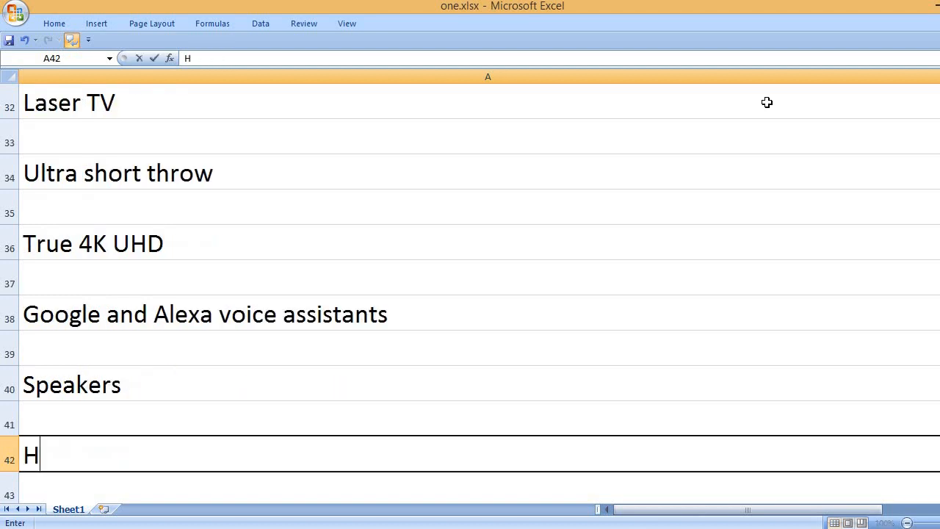
# Add the HDMI connection and 3840 x 2160 display resolution features
pyautogui.write('DMI connection')
pyautogui.write('3840 x 2')
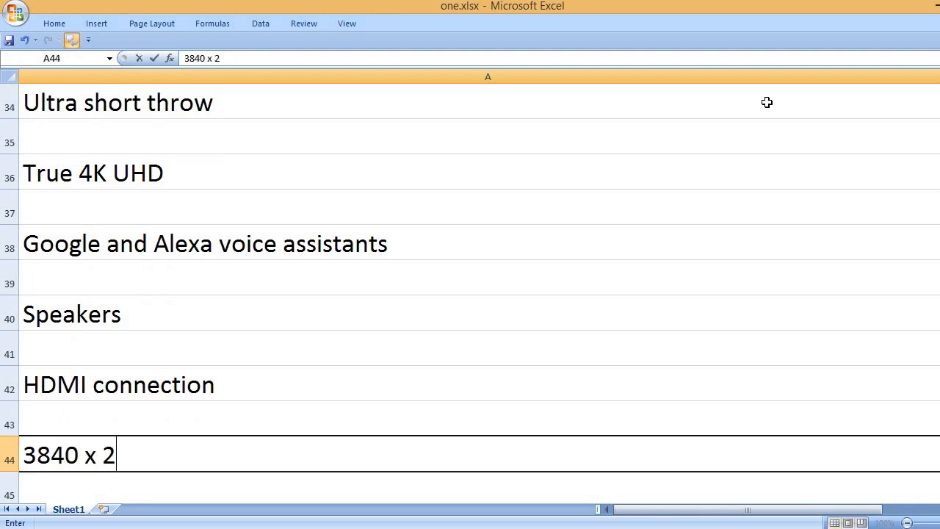
pyautogui.write('160 dis')
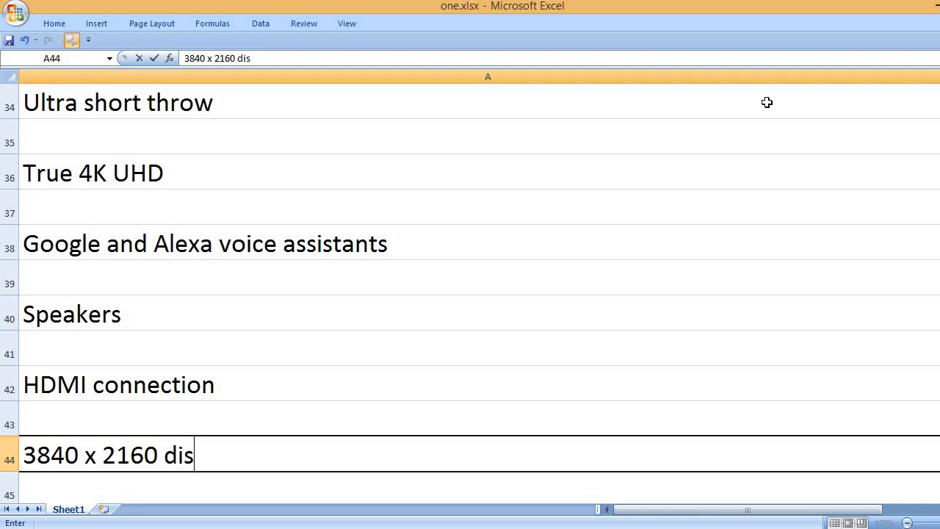
pyautogui.write('play resolution')
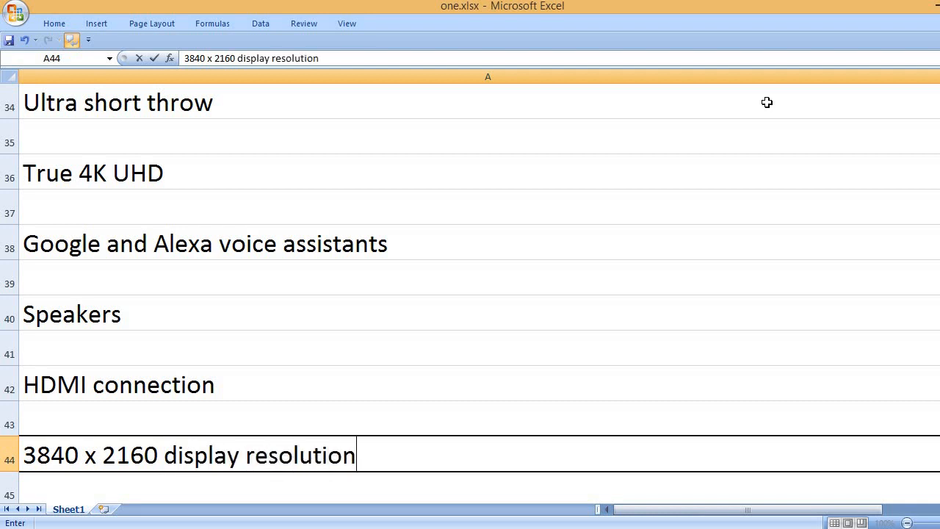
pyautogui.press('Return')
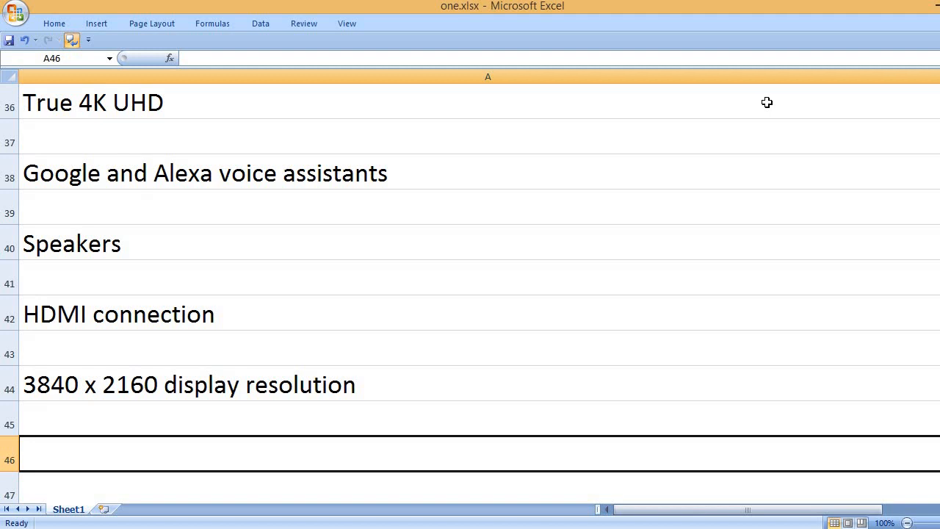
# Add the 2000000:1 contrast ratio feature in A46
pyautogui.write('2000')
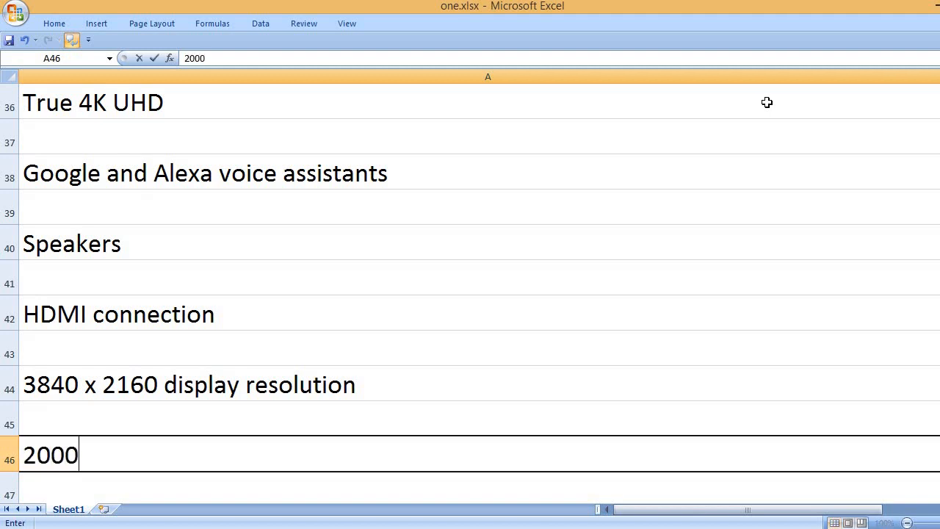
pyautogui.write('000:')
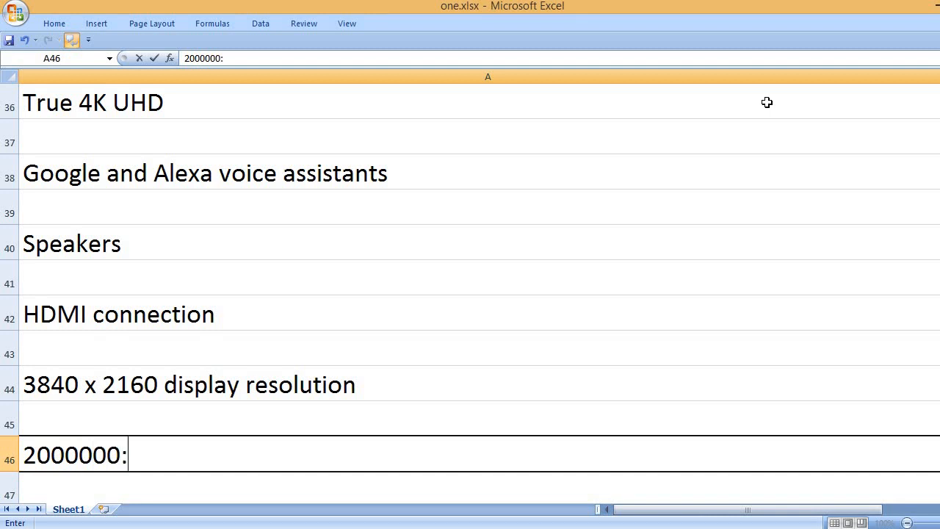
pyautogui.write(':1 cont')
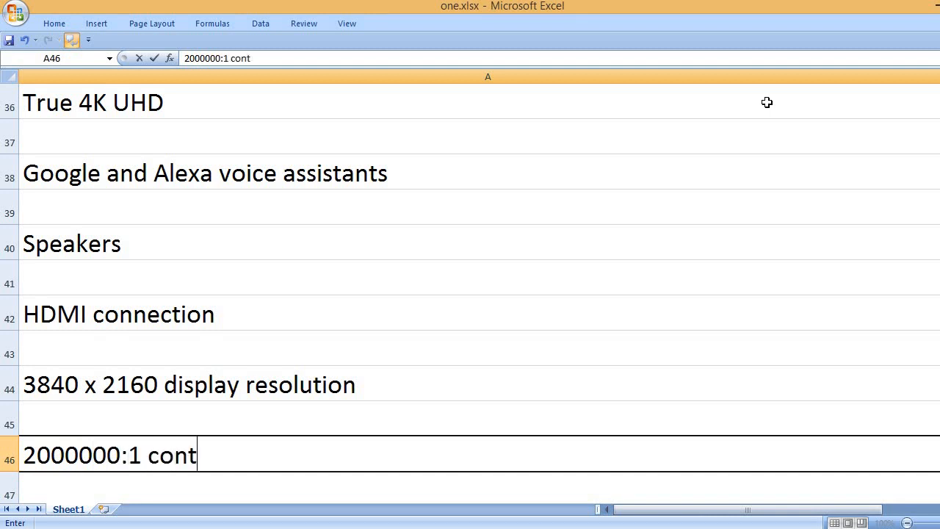
pyautogui.write('rast ratio')
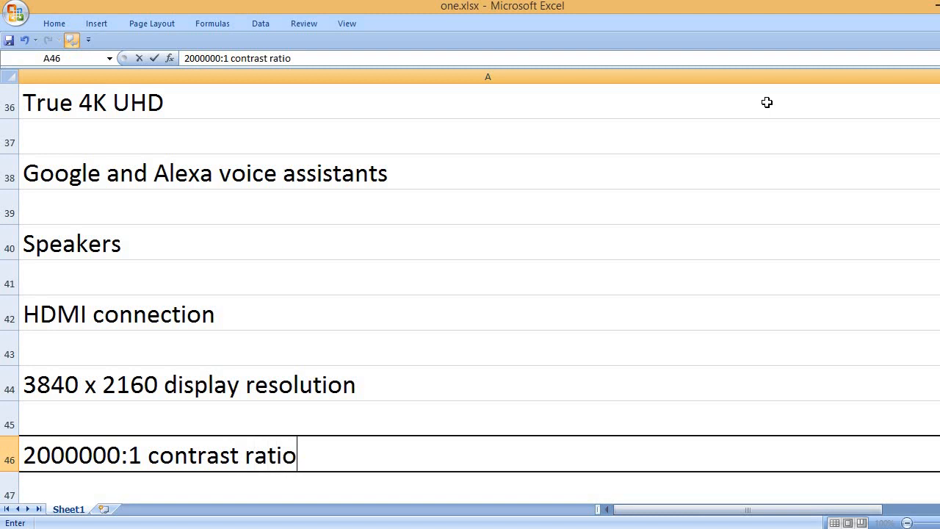
pyautogui.press('Return')
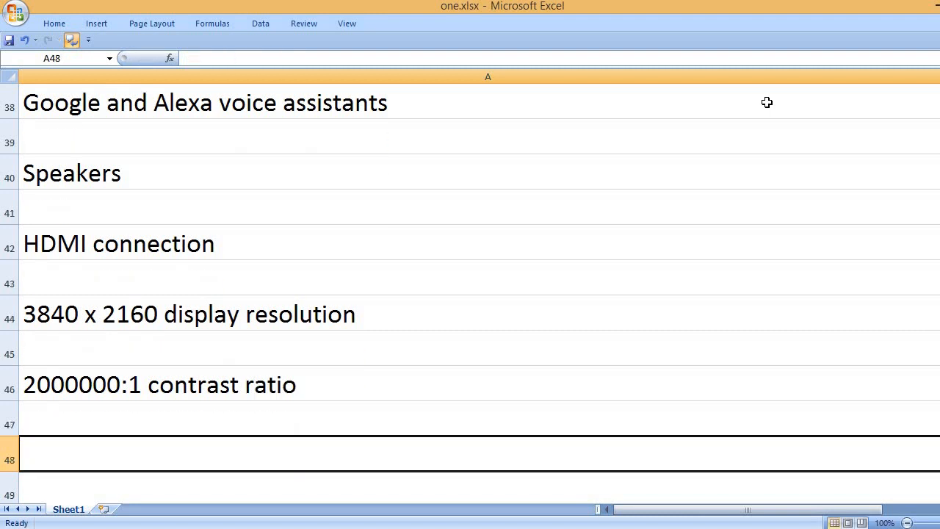
# Add the 6 segment color wheel, 3000 lumens brightness and 30000 hours light source features
pyautogui.write('6')
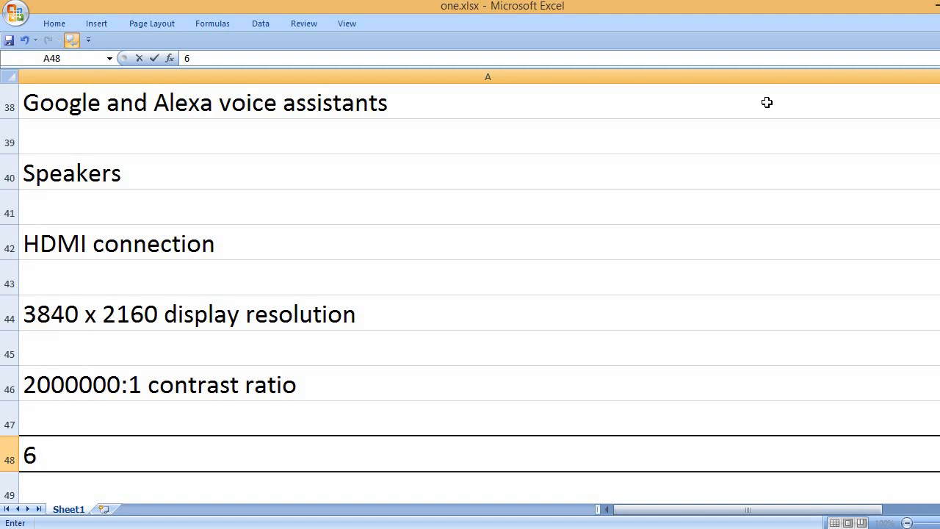
pyautogui.write('segment color wheel')
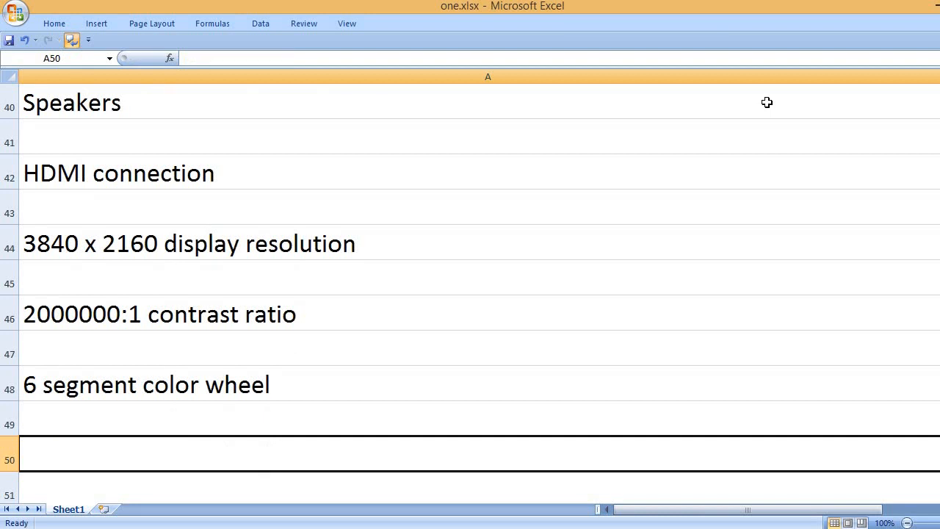
pyautogui.write('3000 lumens brightness')
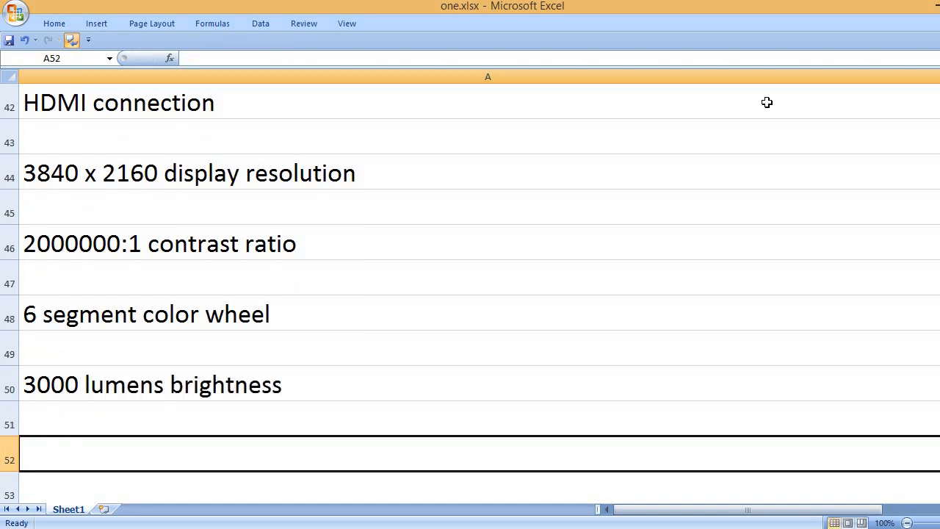
pyautogui.write('30000')
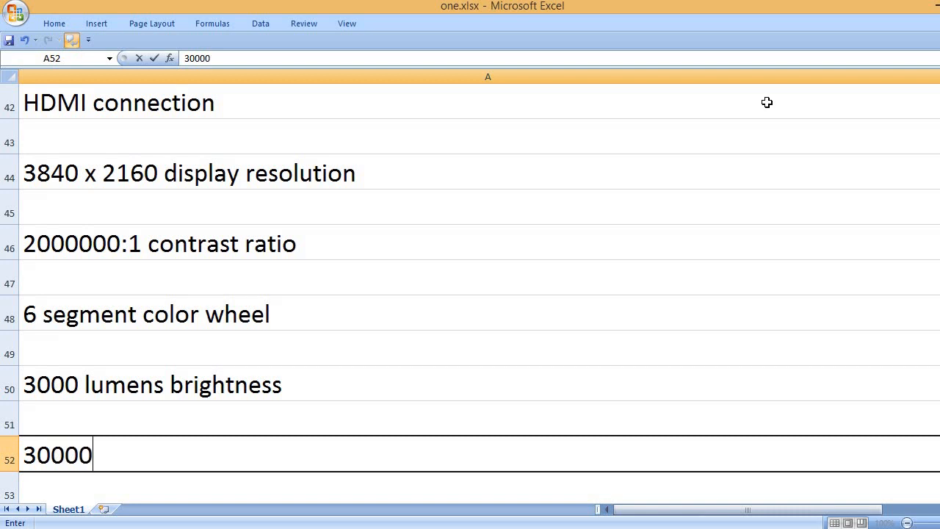
pyautogui.write('hours')
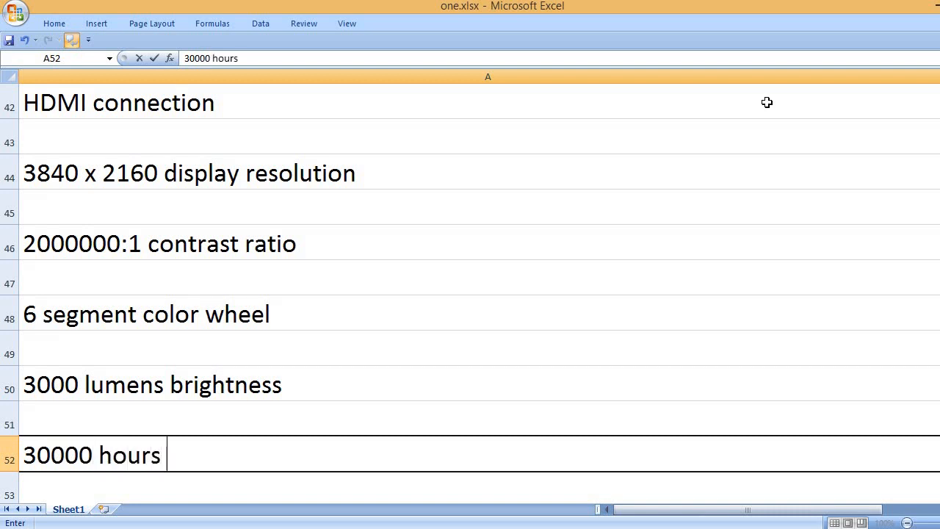
pyautogui.write('light source')
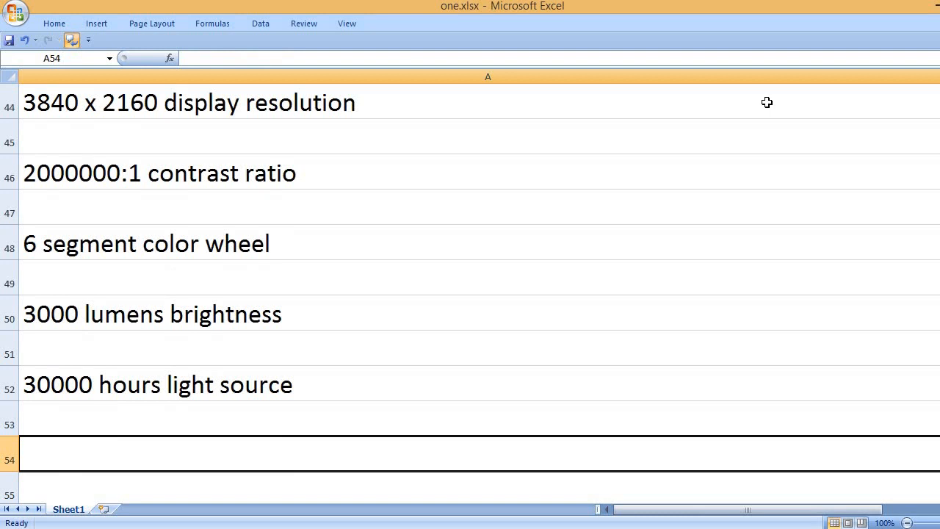
# Type the closing line "That's it, please like and subscribe!" in A54
pyautogui.write('T')
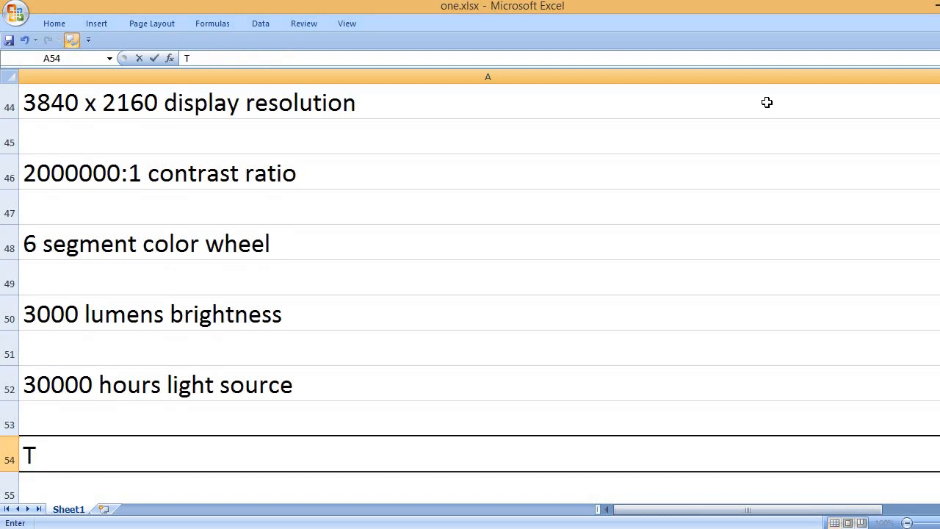
pyautogui.write("hat's it, ple")
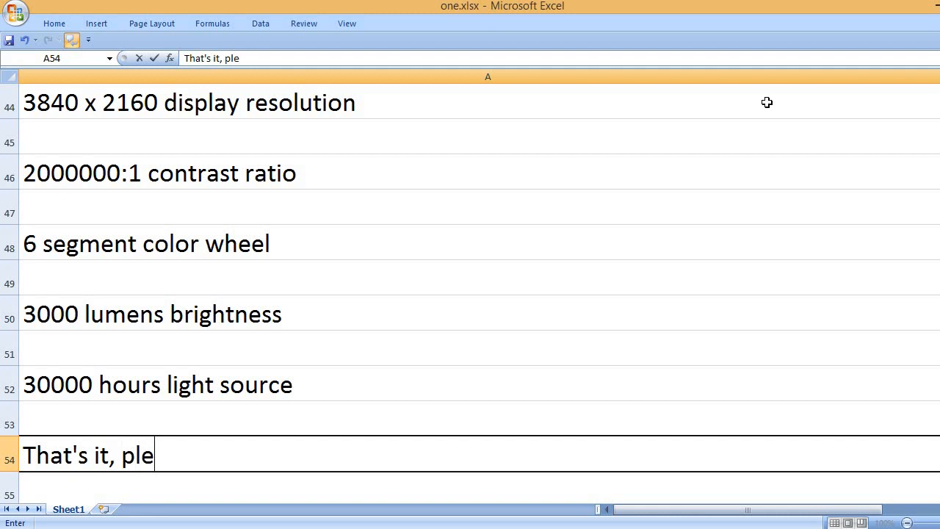
pyautogui.write('ase like and s')
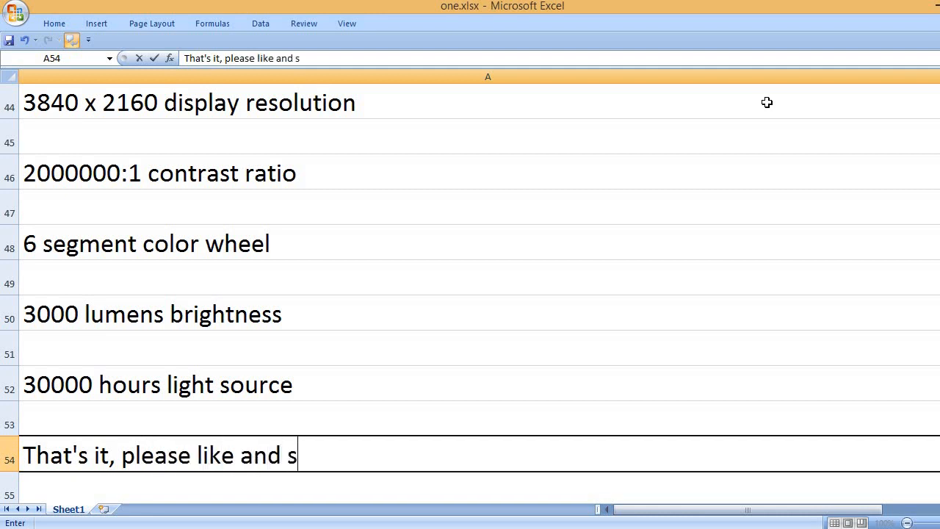
pyautogui.write('ubscribe!')
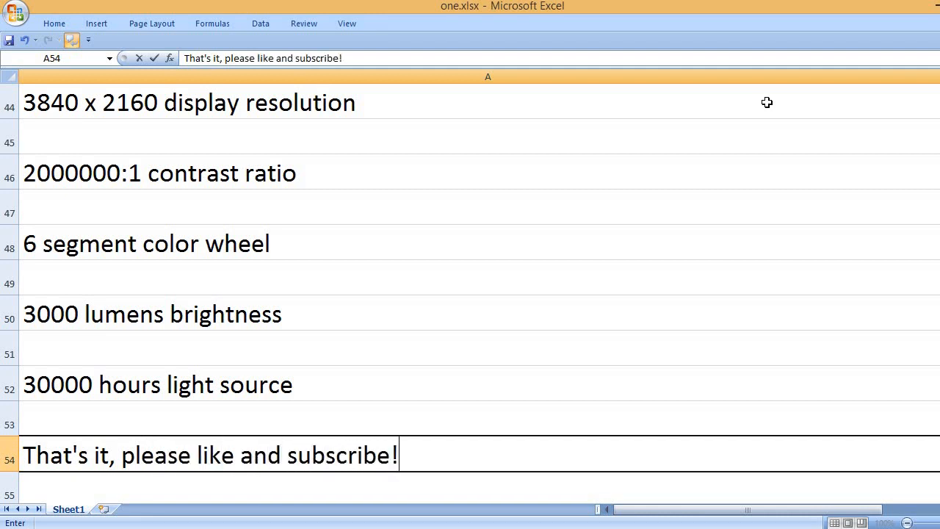